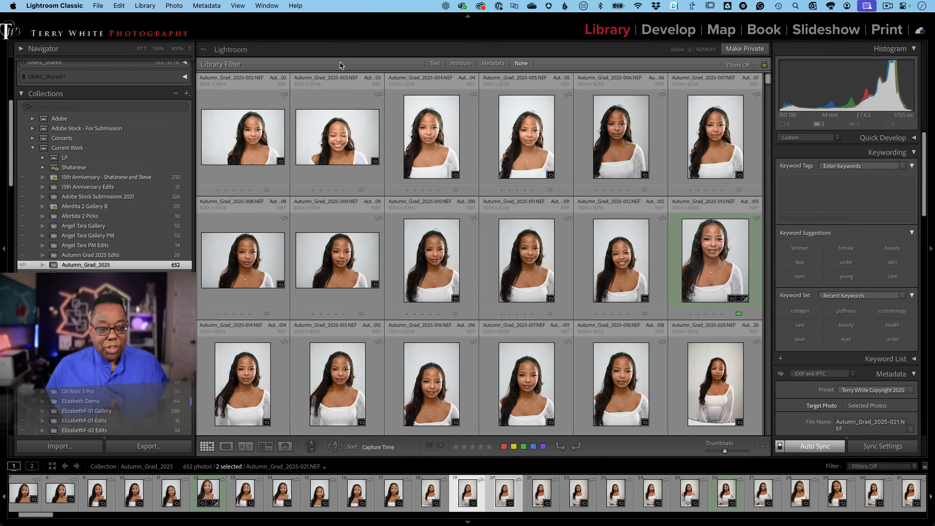
{"action": "mouse_move", "coordinate": [247, 141]}
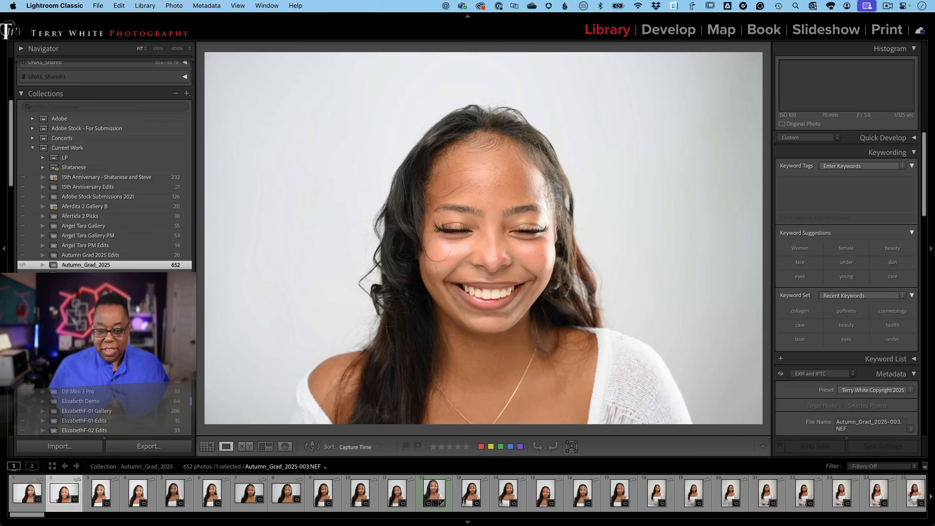
- View another raw portrait at full size, then select the first portrait in the grid
{"action": "left_click", "coordinate": [435, 492]}
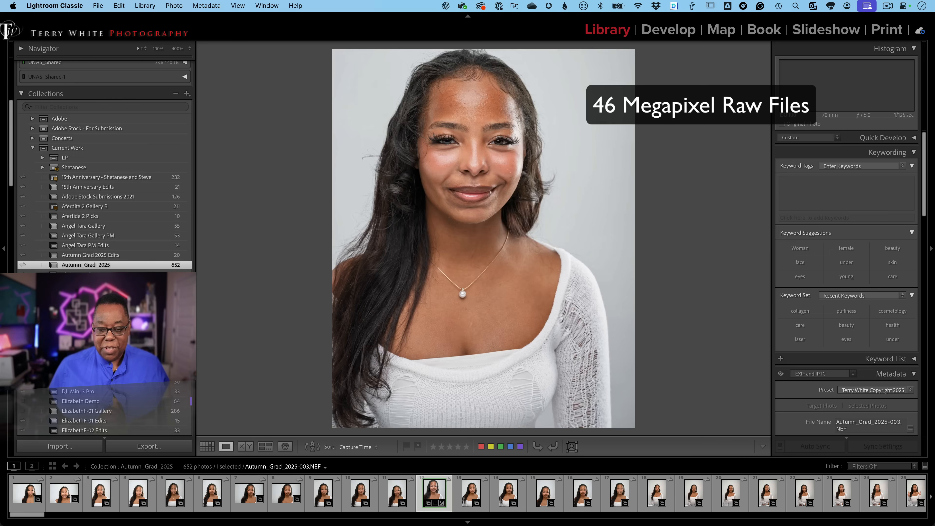
{"action": "left_click", "coordinate": [468, 493]}
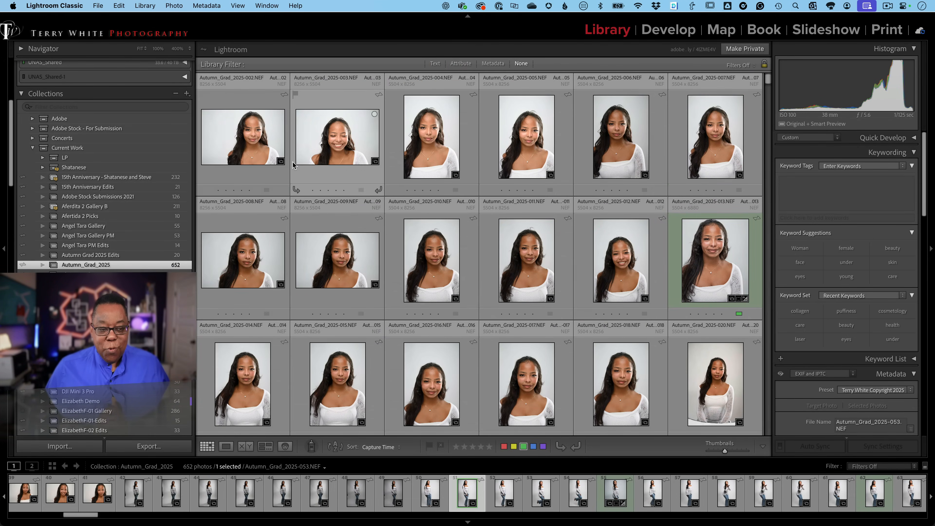
{"action": "left_click", "coordinate": [243, 137]}
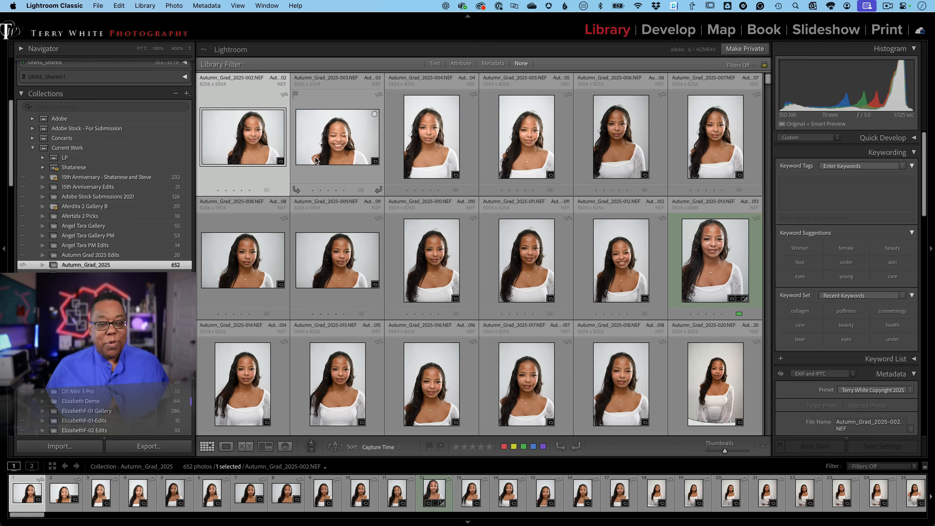
{"action": "mouse_move", "coordinate": [428, 195]}
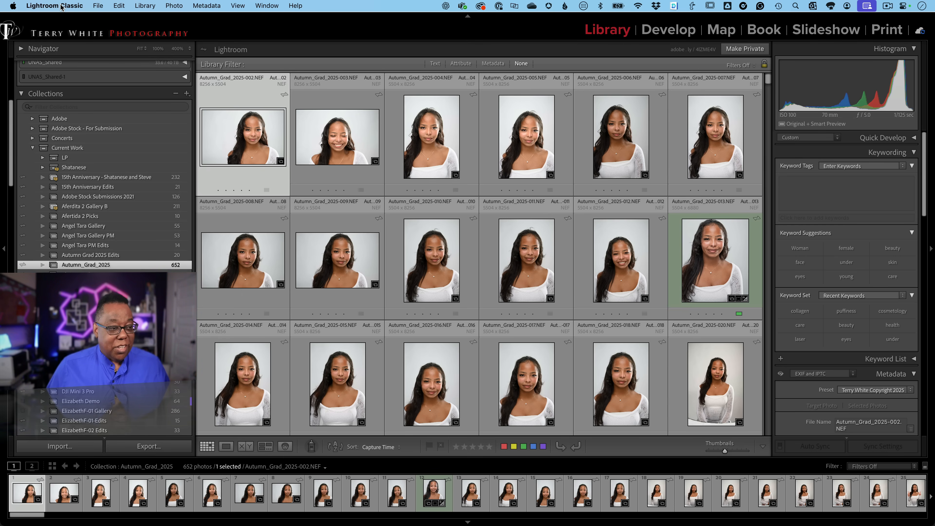
- Bring up Catalog Settings on the General information showing location and 4.42 GB size
{"action": "left_click", "coordinate": [54, 6]}
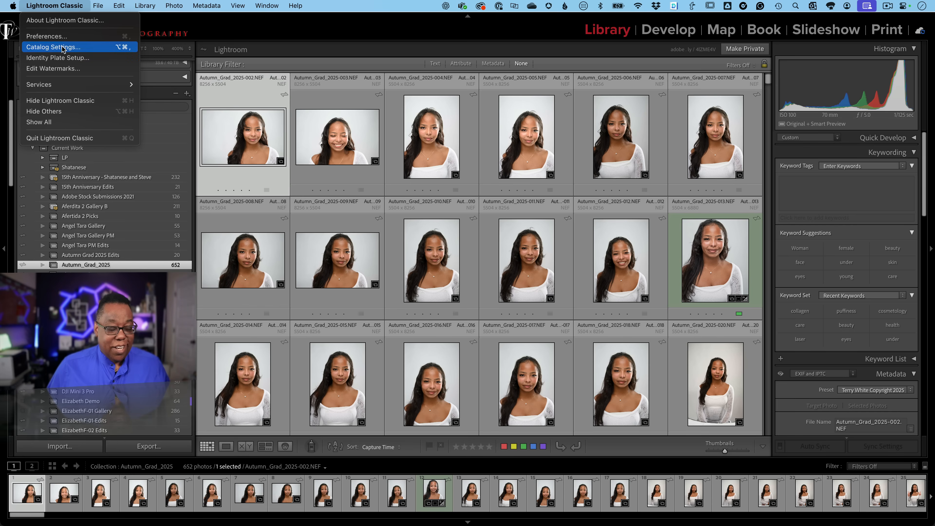
{"action": "left_click", "coordinate": [53, 48]}
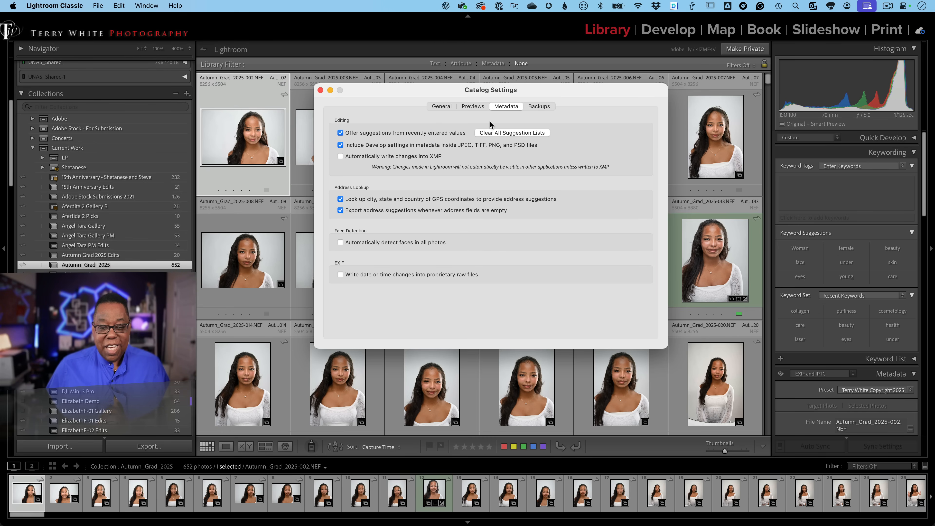
{"action": "left_click", "coordinate": [418, 55]}
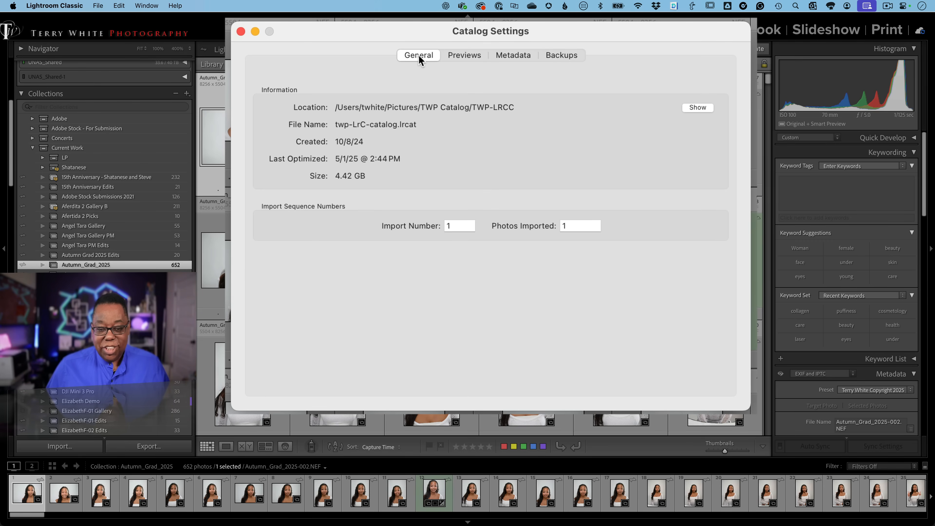
{"action": "mouse_move", "coordinate": [465, 113]}
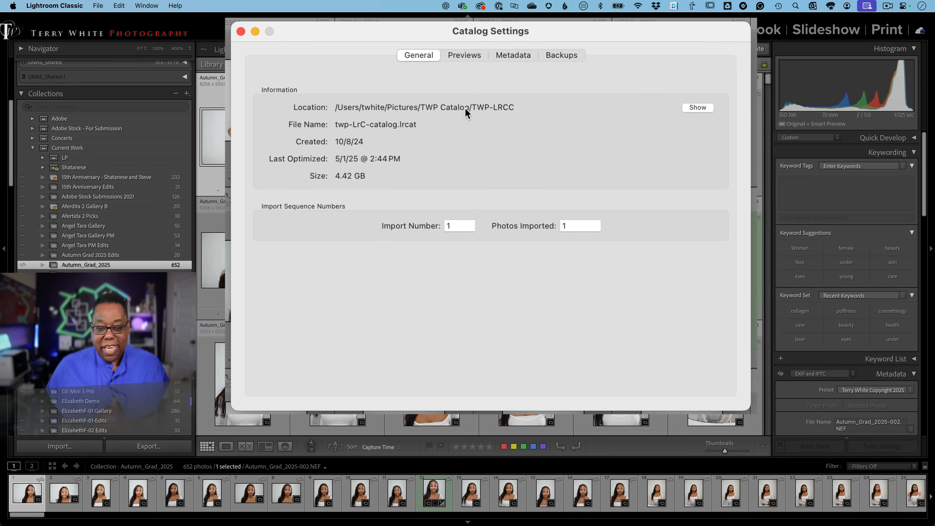
{"action": "mouse_move", "coordinate": [340, 116]}
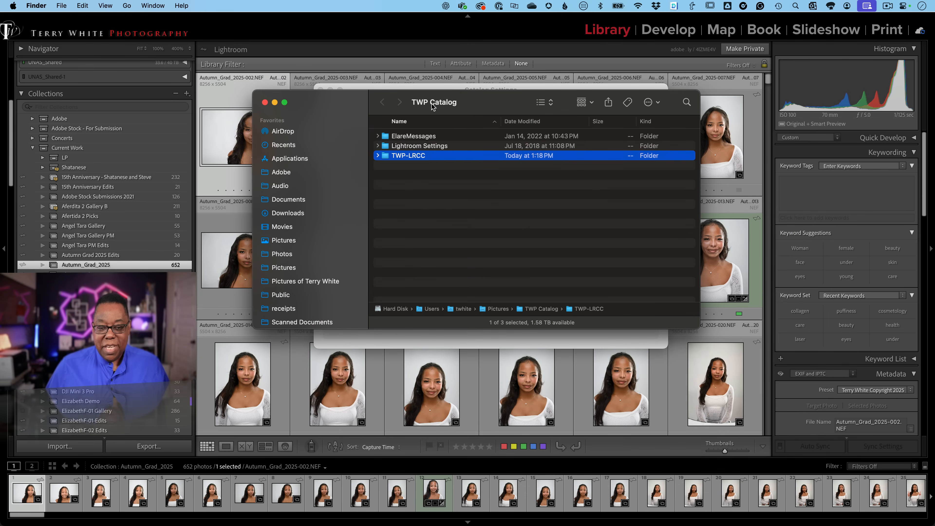
- Expand the TWP-LRCC folder in Finder to review its .lrcat and .lrdata files
{"action": "left_click", "coordinate": [434, 102]}
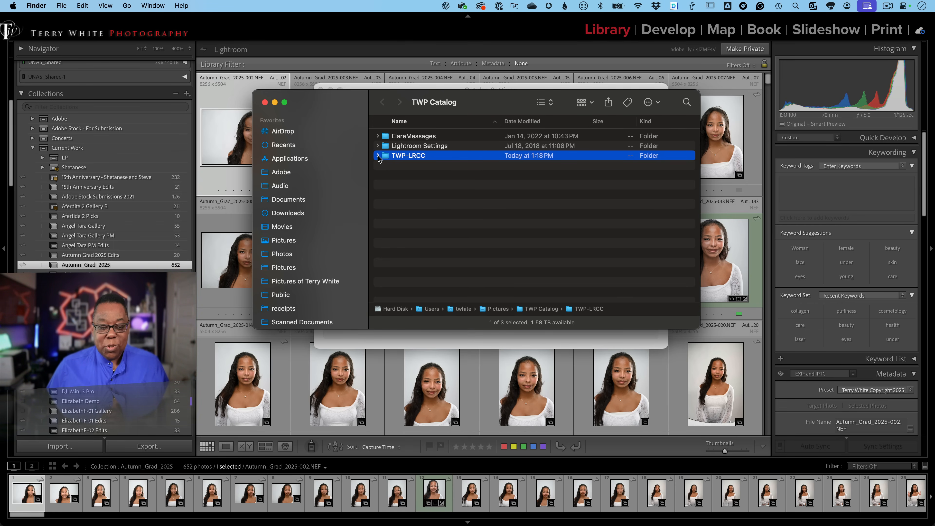
{"action": "left_click", "coordinate": [376, 156]}
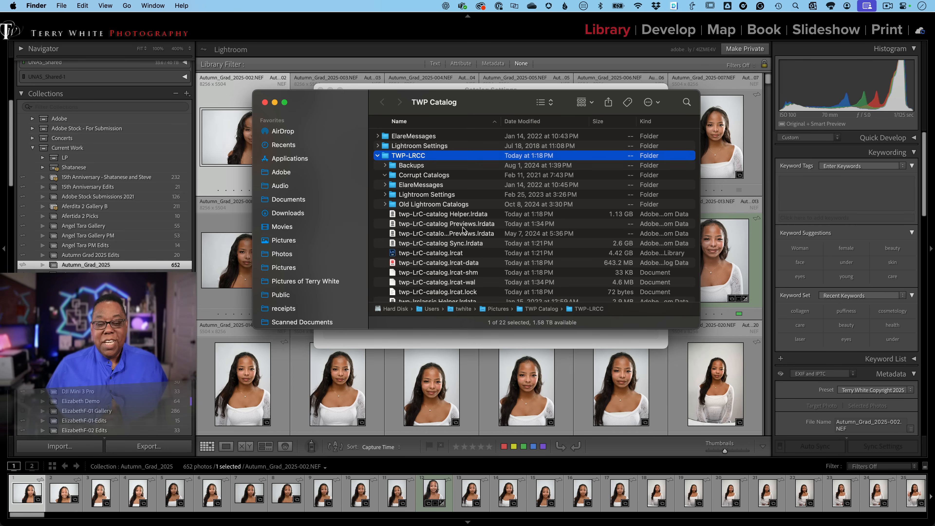
{"action": "left_click", "coordinate": [446, 223]}
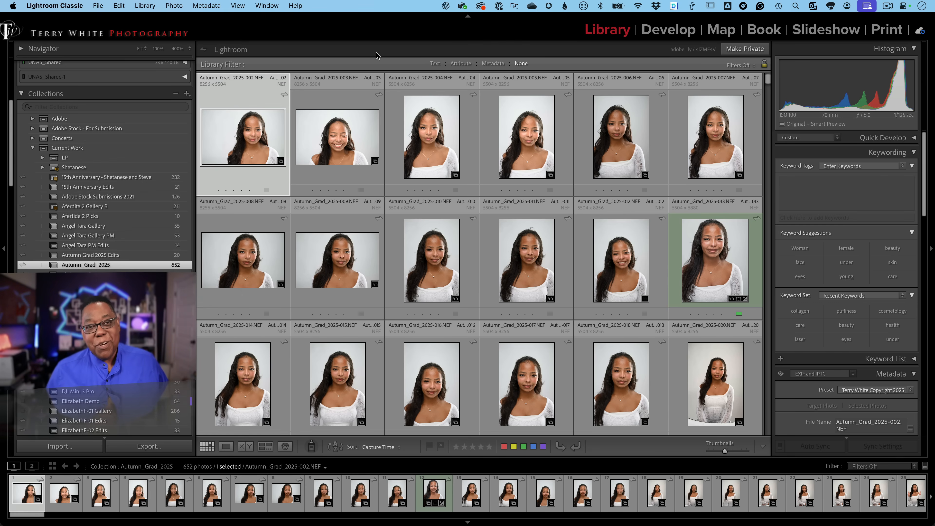
{"action": "mouse_move", "coordinate": [384, 104]}
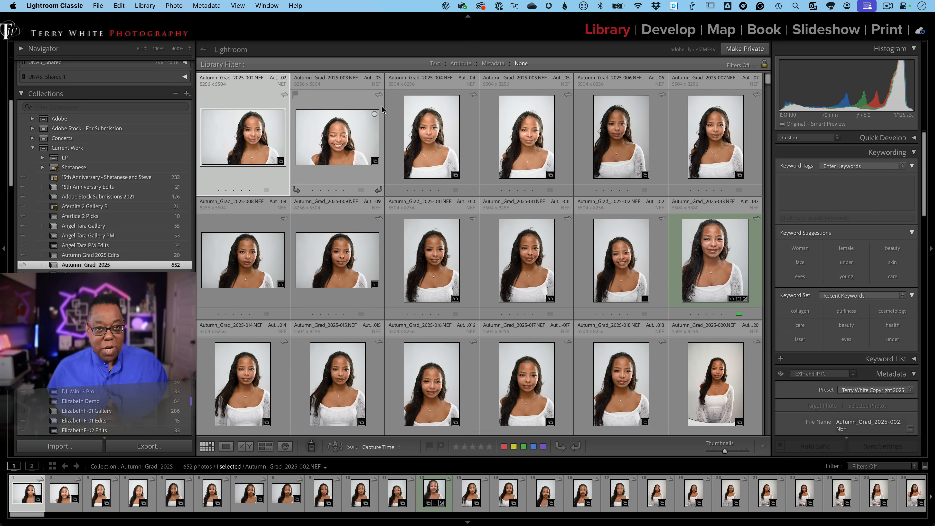
{"action": "mouse_move", "coordinate": [572, 159]}
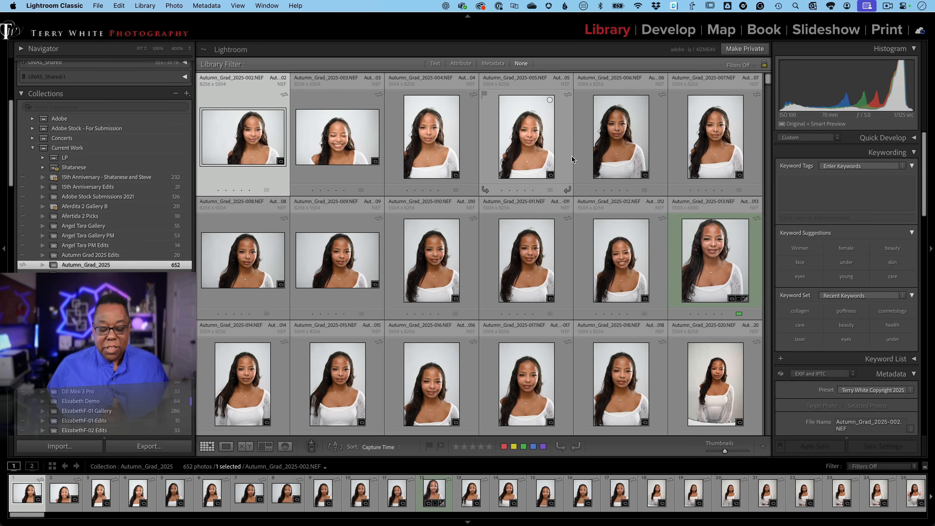
- Select a range of 18 Autumn_Grad_2025 portraits in the Library grid
{"action": "left_click", "coordinate": [620, 138]}
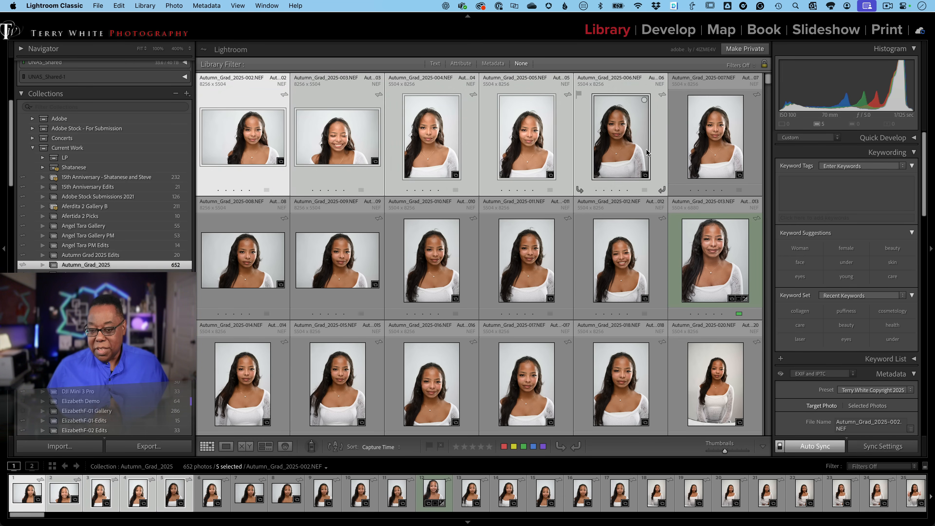
{"action": "left_click", "coordinate": [714, 137]}
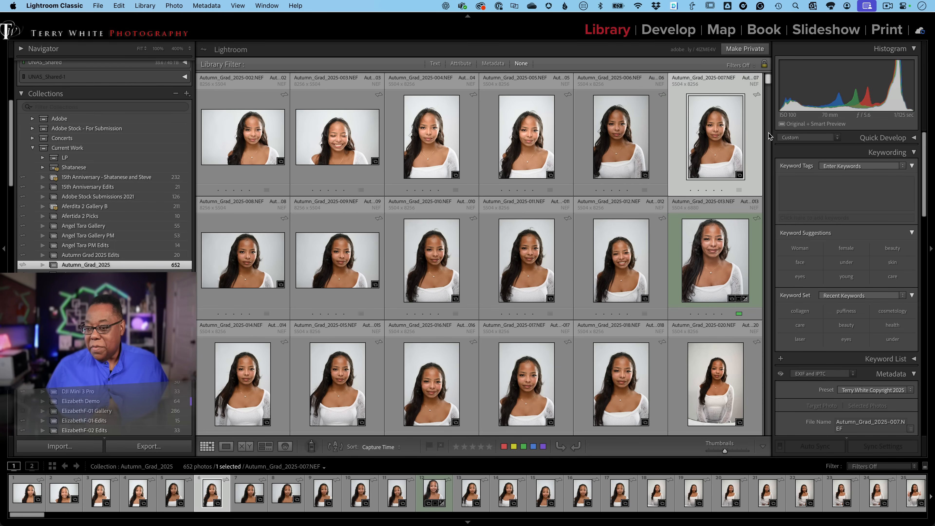
{"action": "mouse_move", "coordinate": [796, 128]}
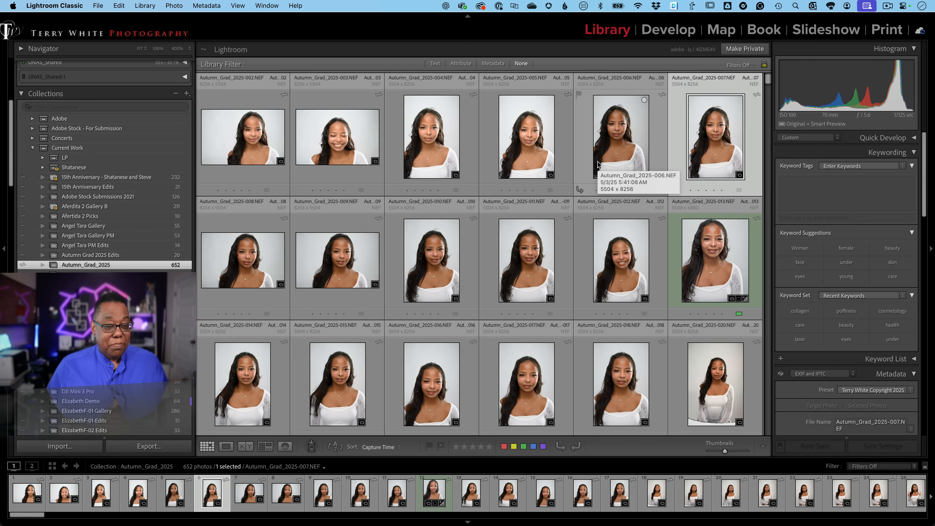
{"action": "mouse_move", "coordinate": [427, 164]}
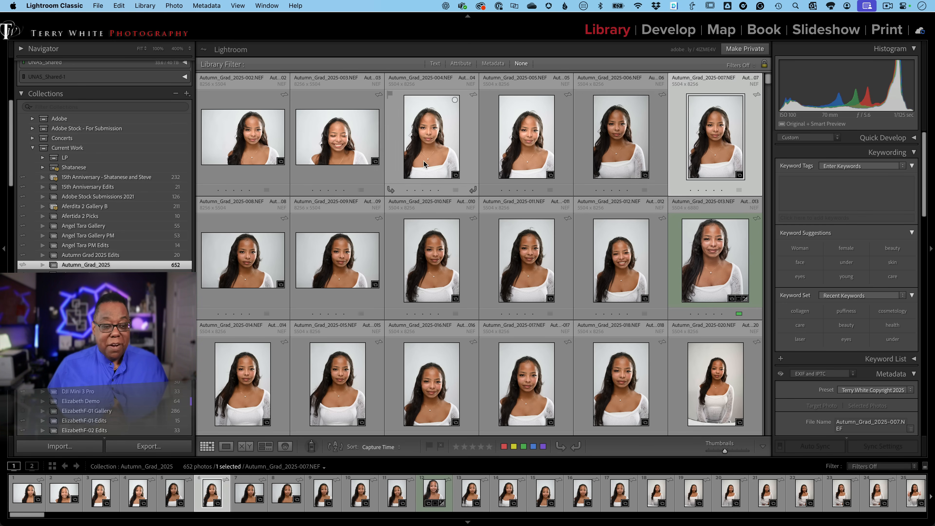
{"action": "left_click", "coordinate": [242, 137]}
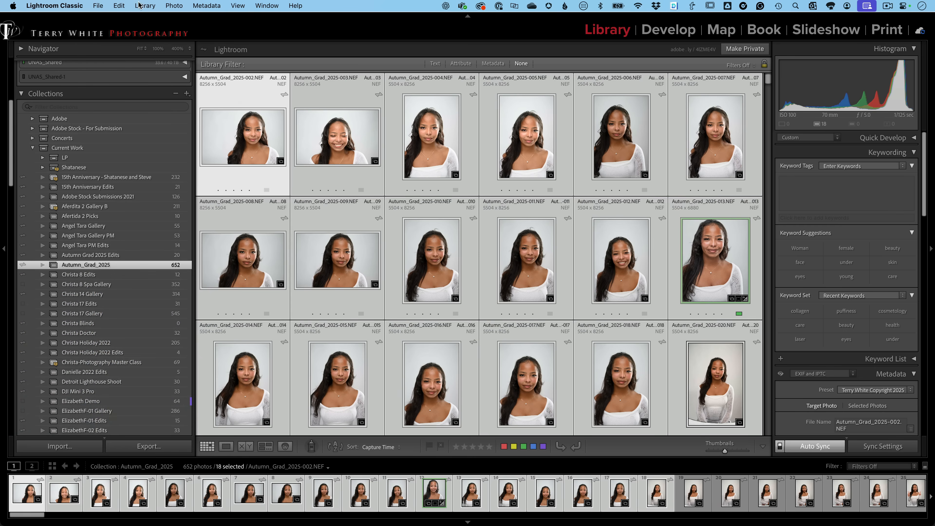
- Build 1:1 previews for the selected photos, then select only Autumn_Grad_2025-003
{"action": "left_click", "coordinate": [144, 5]}
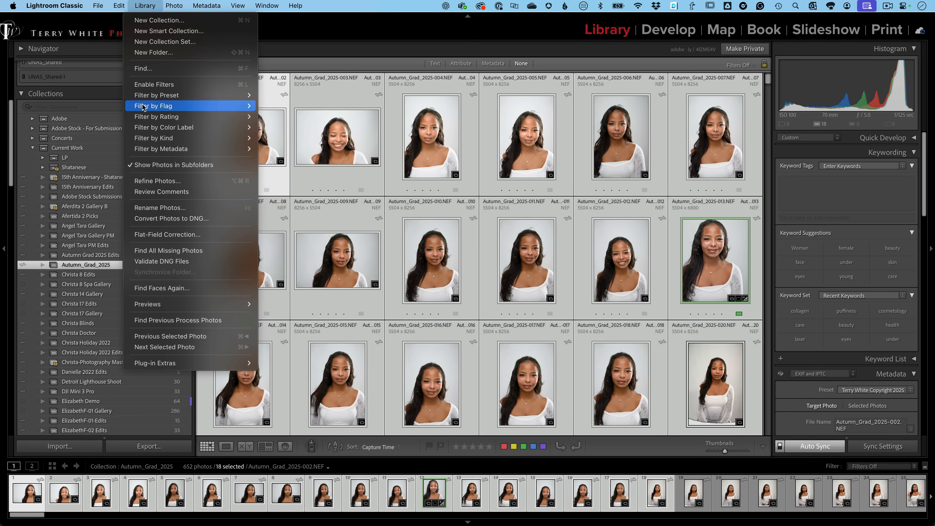
{"action": "mouse_move", "coordinate": [147, 303]}
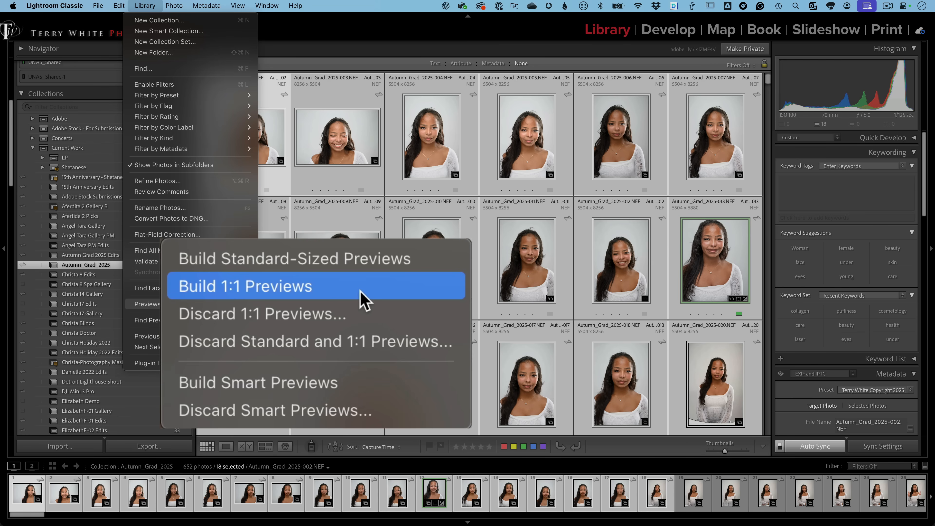
{"action": "mouse_move", "coordinate": [375, 341]}
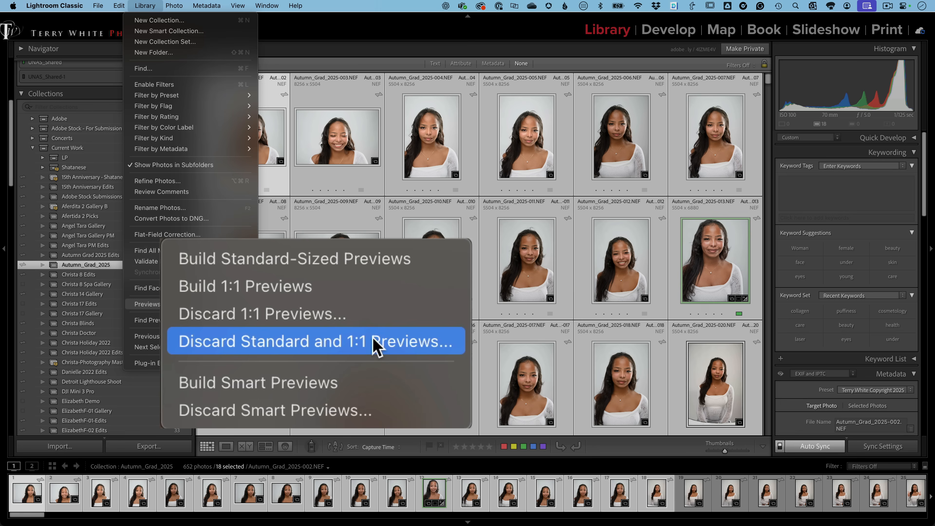
{"action": "mouse_move", "coordinate": [375, 351]}
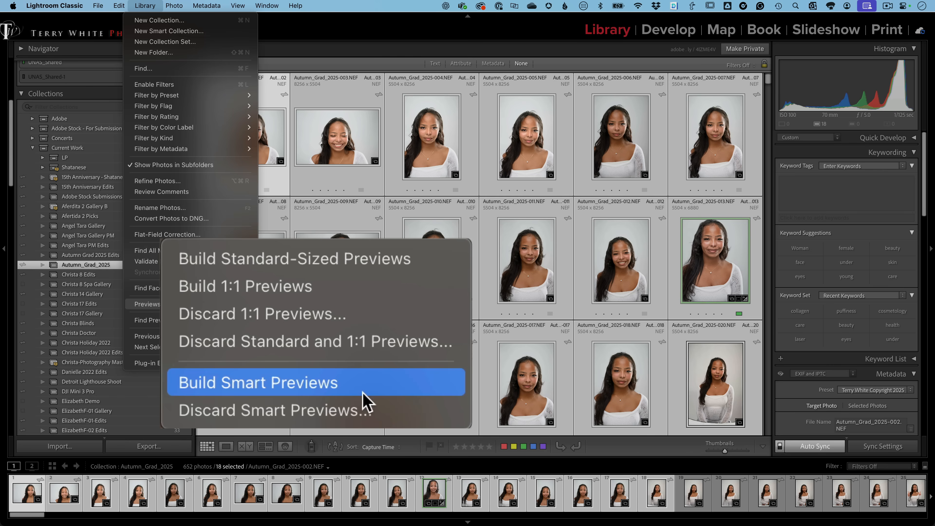
{"action": "mouse_move", "coordinate": [265, 409]}
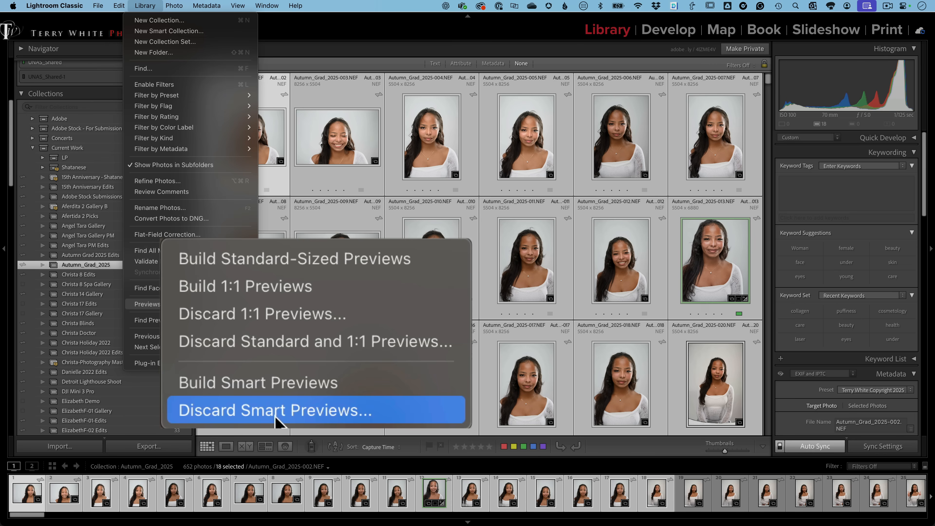
{"action": "mouse_move", "coordinate": [282, 393]}
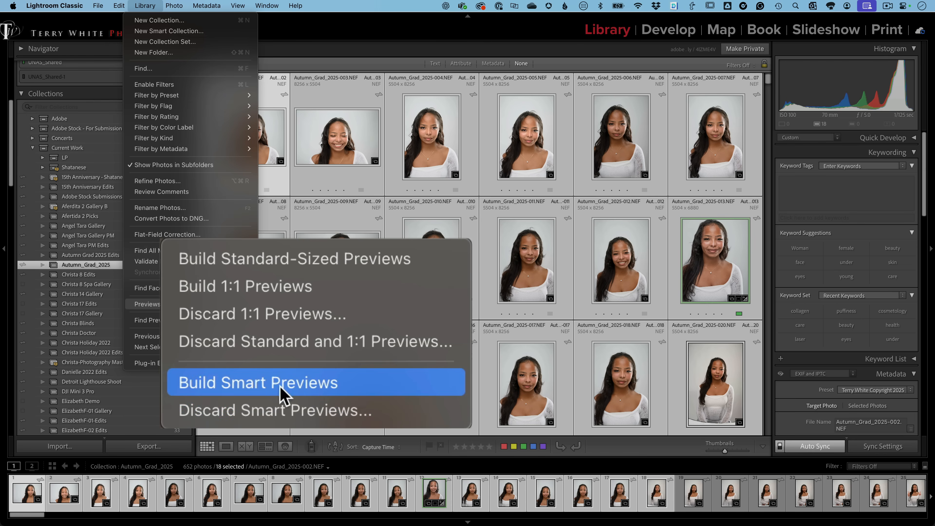
{"action": "mouse_move", "coordinate": [296, 398]}
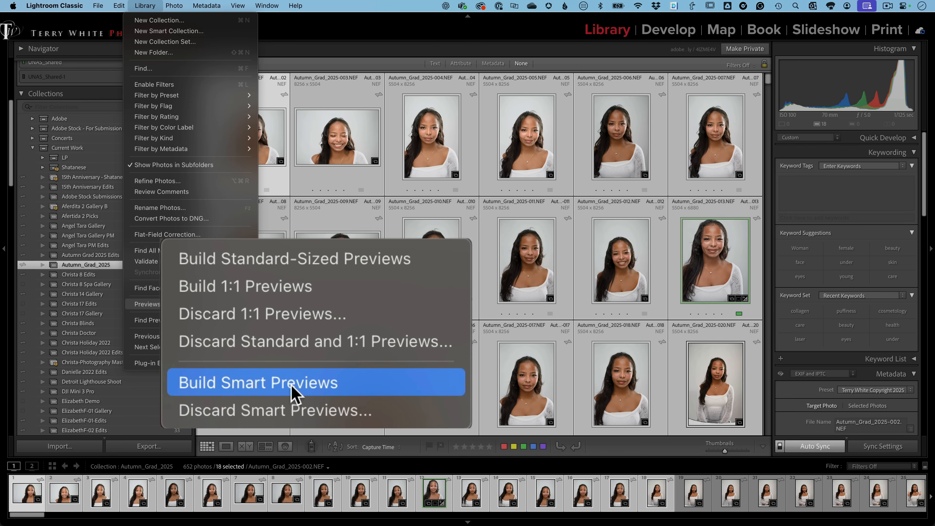
{"action": "mouse_move", "coordinate": [314, 422]}
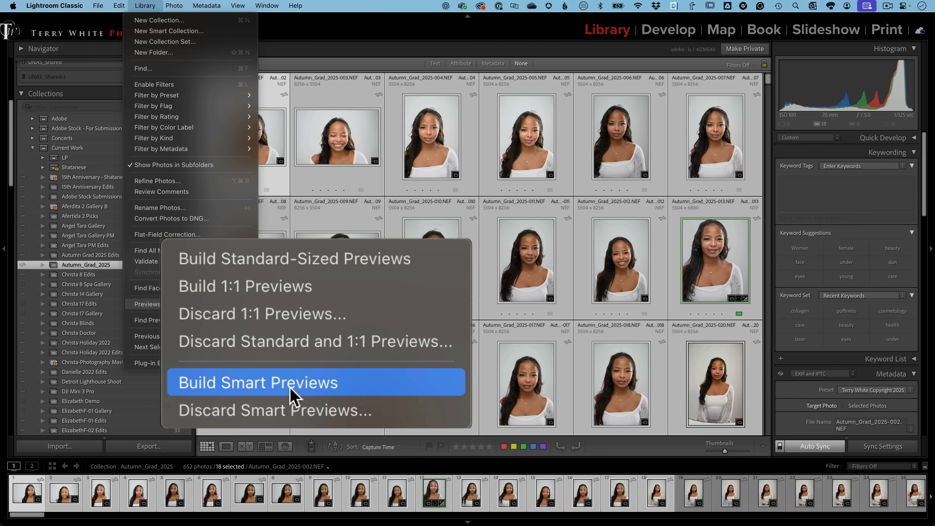
{"action": "mouse_move", "coordinate": [284, 289]}
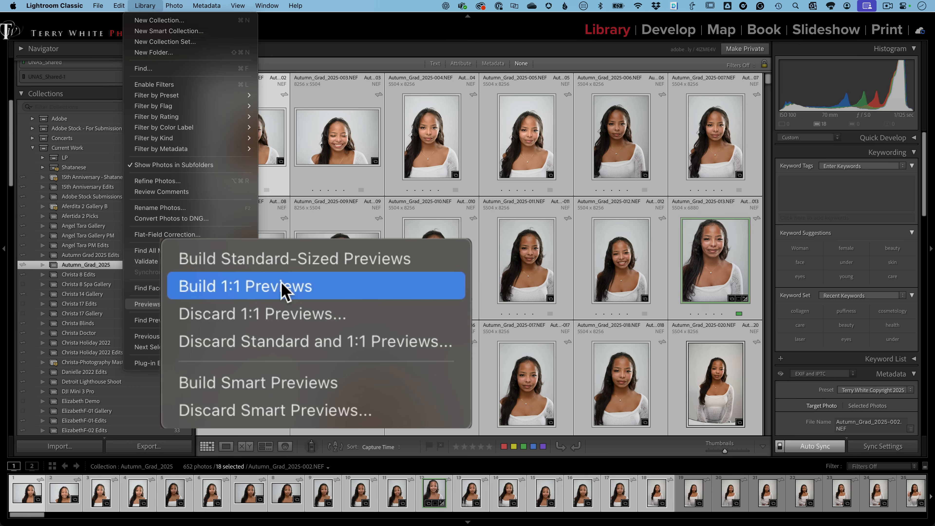
{"action": "mouse_move", "coordinate": [320, 292]}
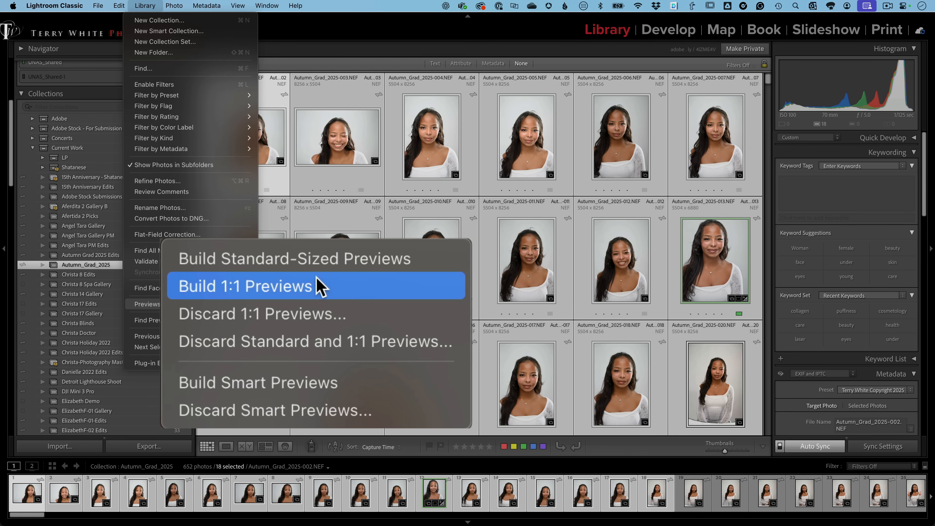
{"action": "left_click", "coordinate": [244, 286]}
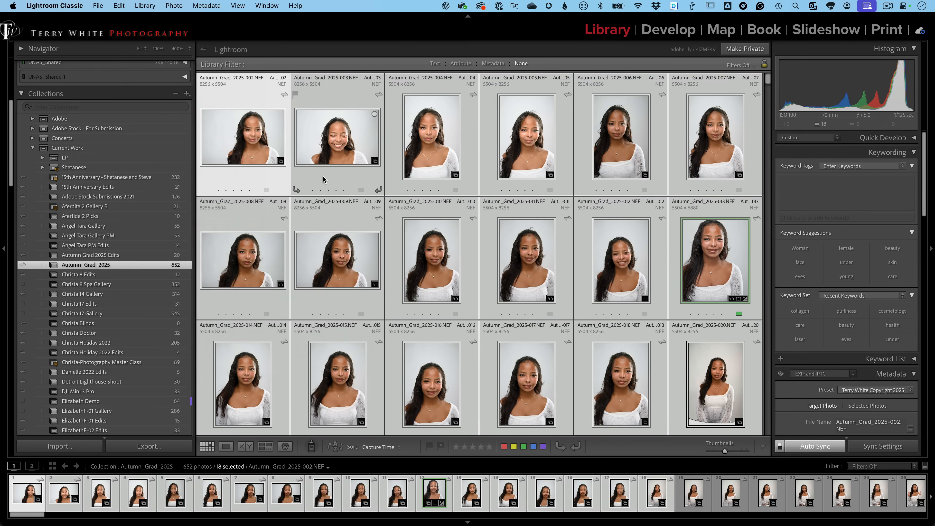
{"action": "left_click", "coordinate": [337, 137]}
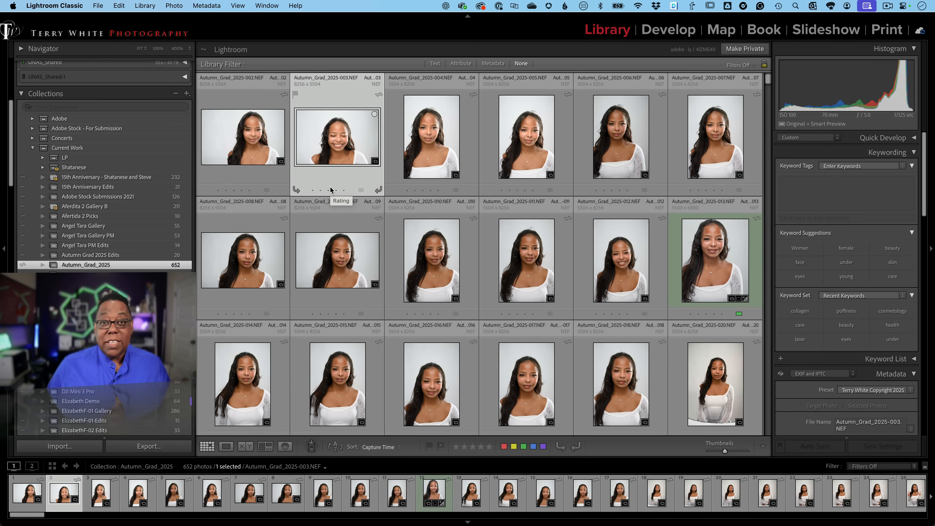
- Bring up Preferences on the Performance tab with the 100 GB Camera Raw cache limit
{"action": "left_click", "coordinate": [54, 5]}
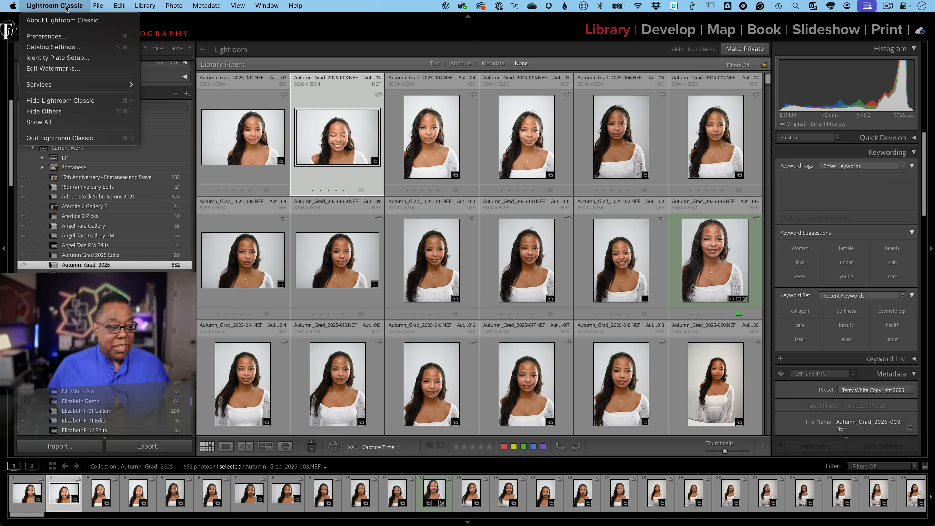
{"action": "mouse_move", "coordinate": [45, 35]}
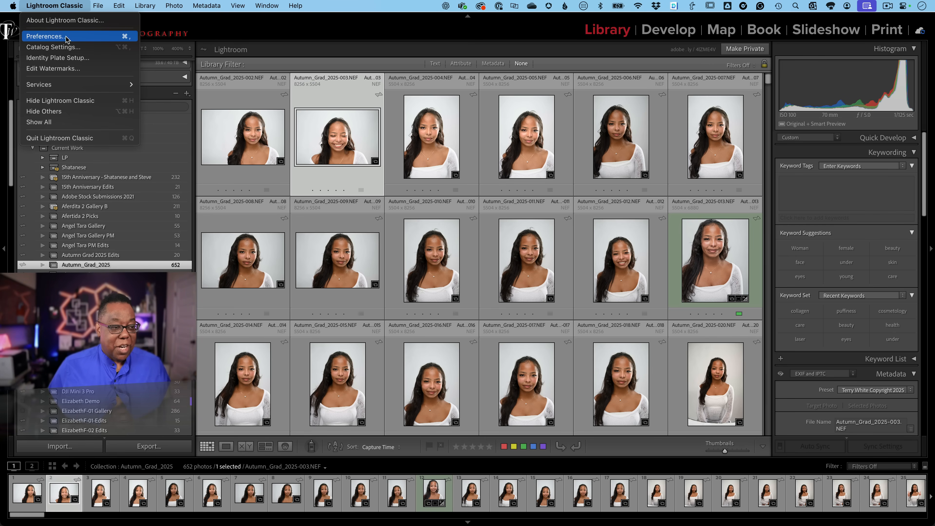
{"action": "left_click", "coordinate": [45, 35]}
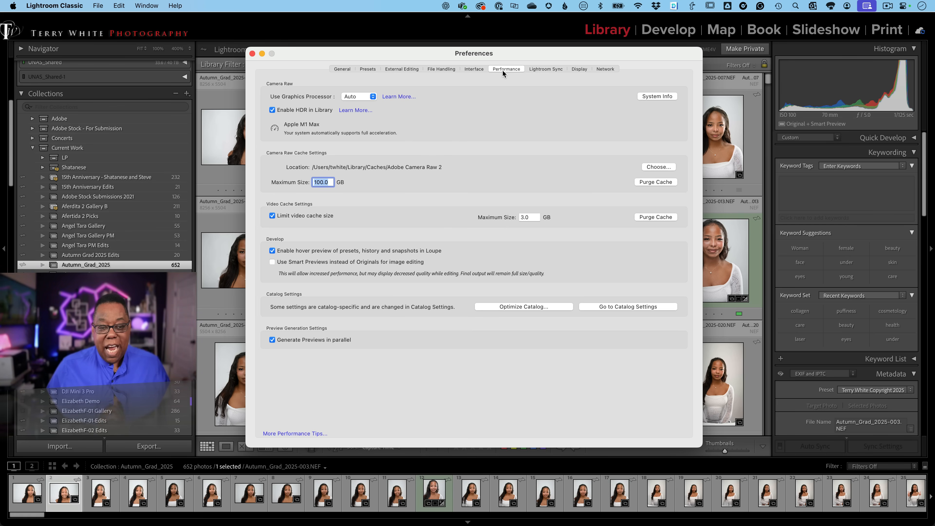
{"action": "mouse_move", "coordinate": [279, 155]}
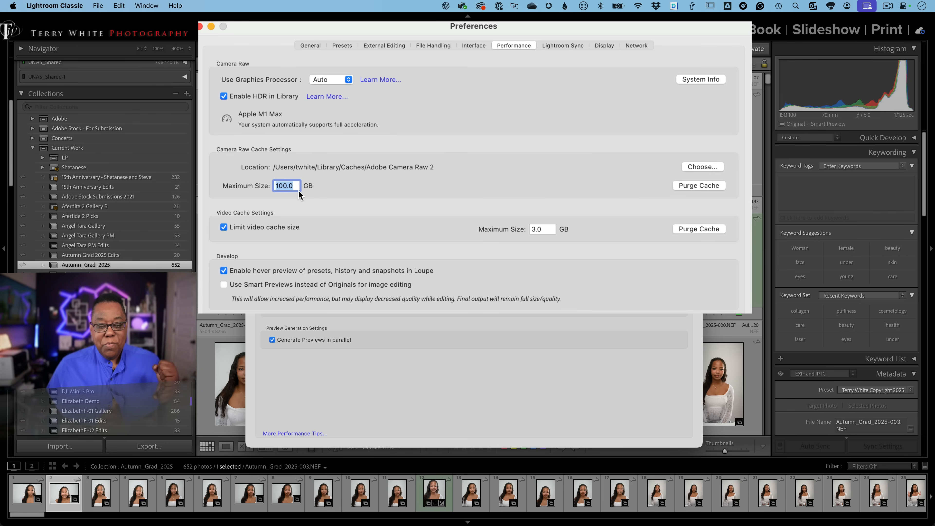
{"action": "mouse_move", "coordinate": [296, 196]}
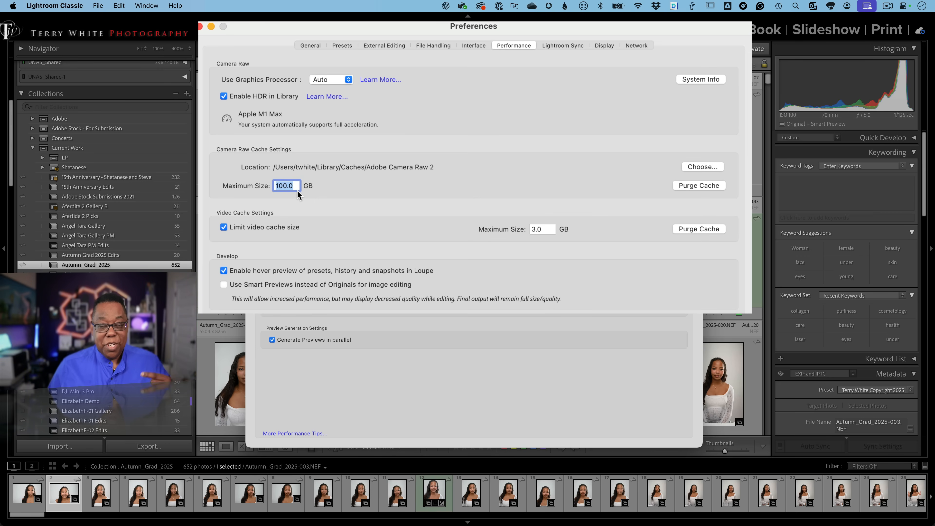
{"action": "mouse_move", "coordinate": [342, 192]}
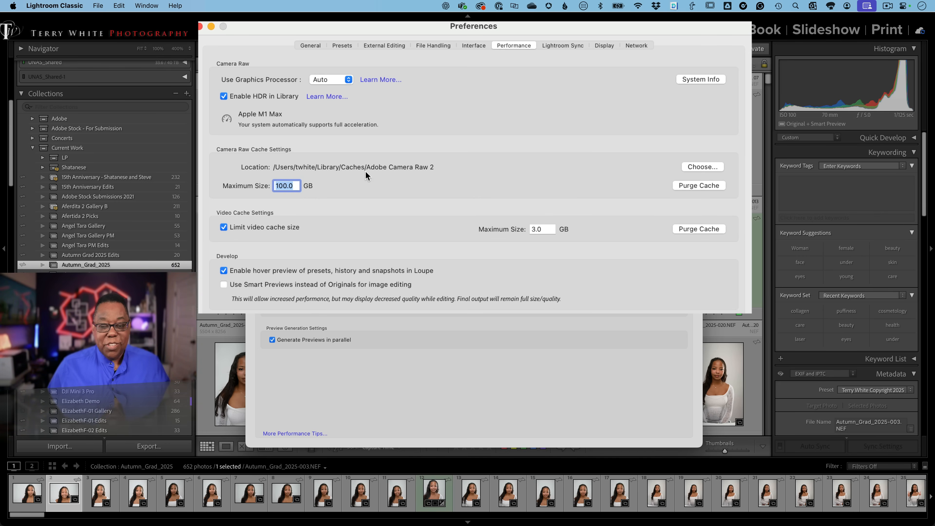
{"action": "mouse_move", "coordinate": [370, 174]}
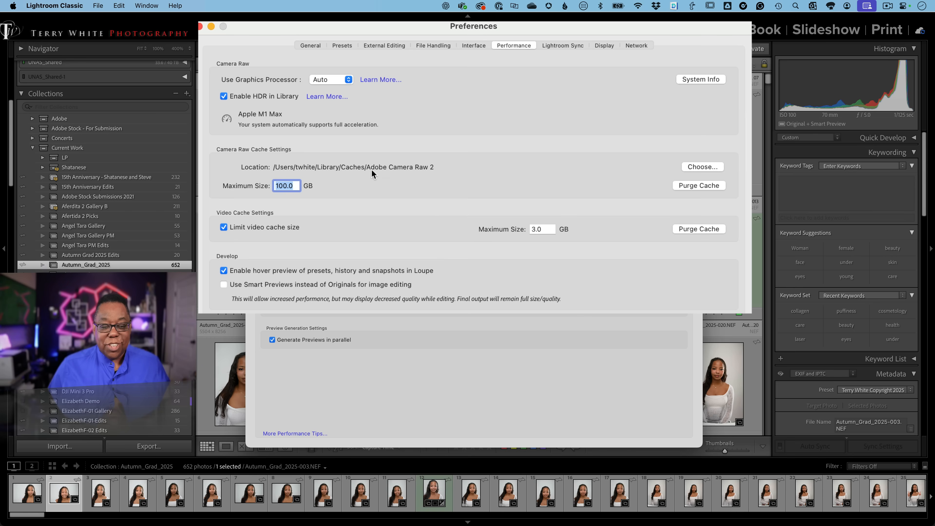
{"action": "mouse_move", "coordinate": [409, 177]}
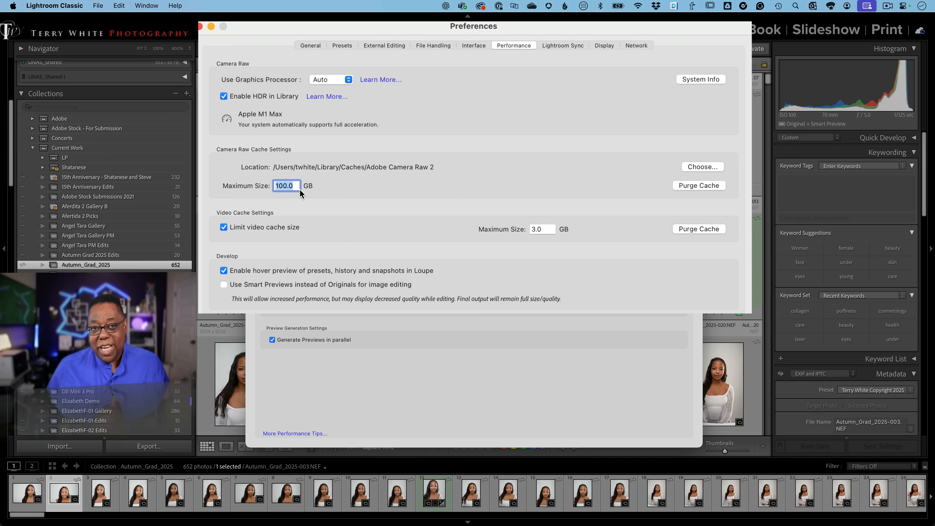
{"action": "mouse_move", "coordinate": [310, 197]}
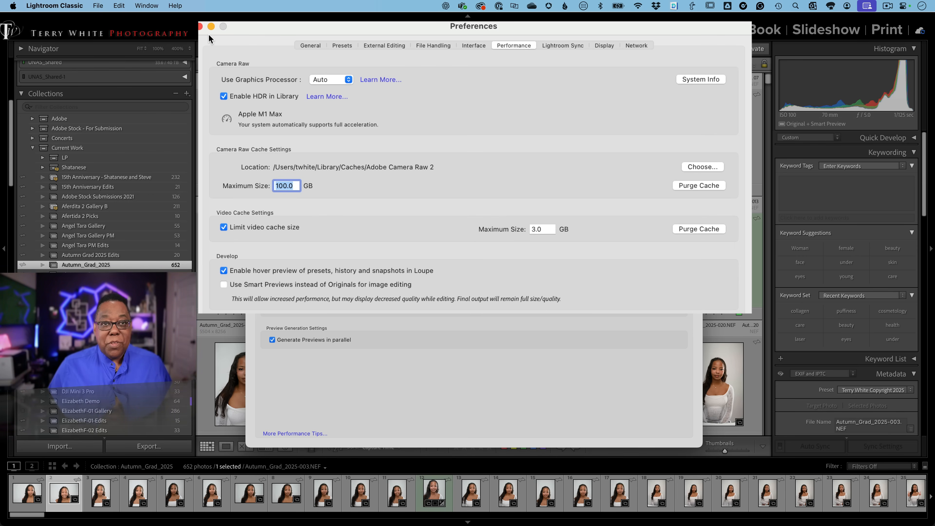
{"action": "mouse_move", "coordinate": [514, 46]}
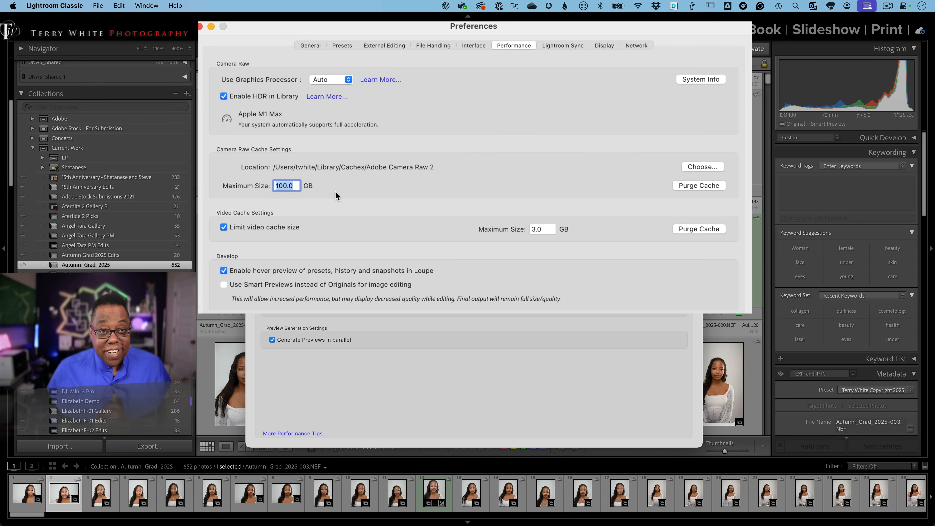
{"action": "mouse_move", "coordinate": [239, 297]}
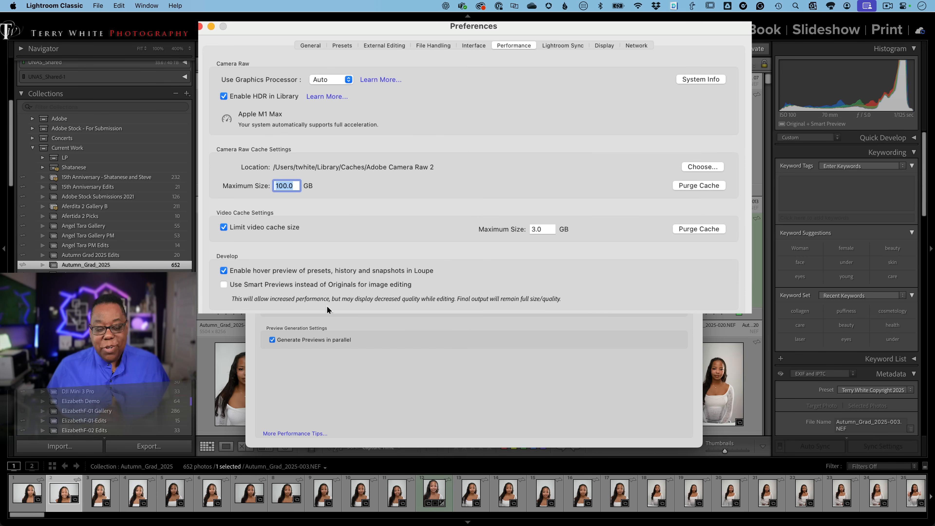
{"action": "mouse_move", "coordinate": [412, 308]}
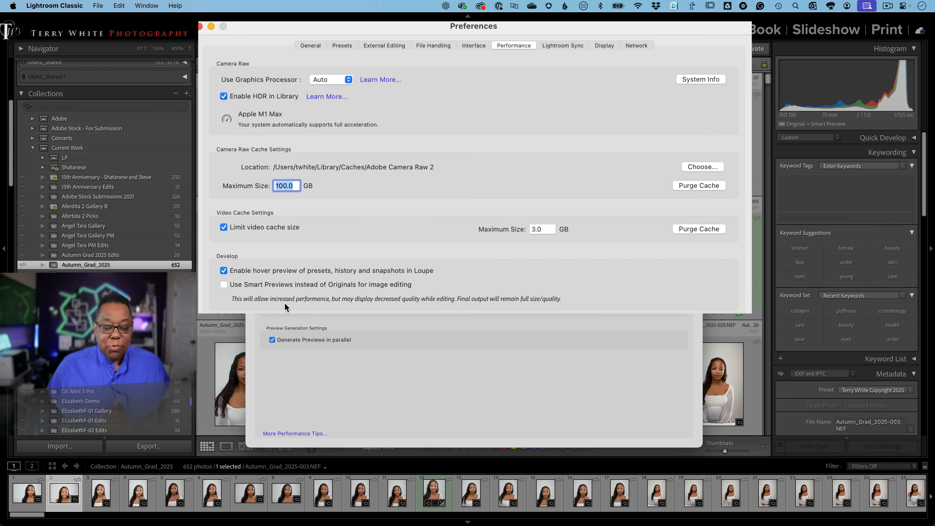
{"action": "mouse_move", "coordinate": [361, 309]}
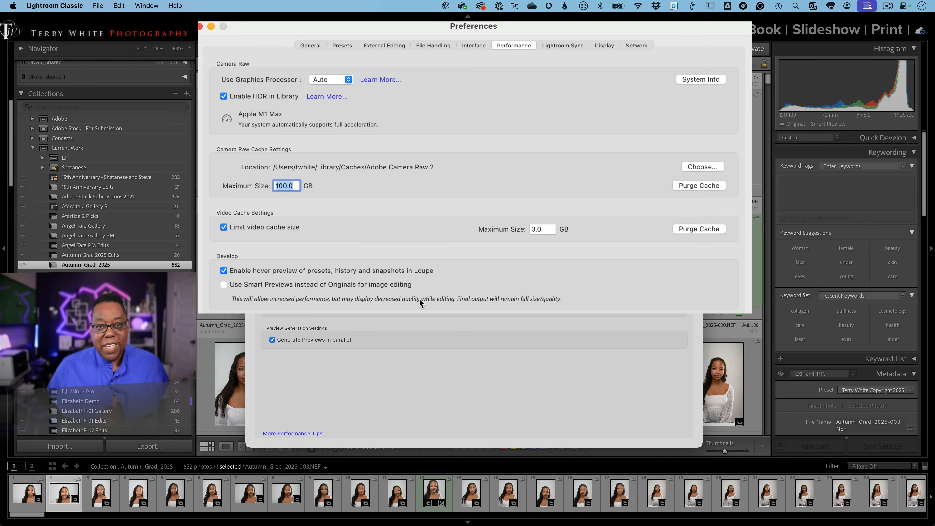
{"action": "mouse_move", "coordinate": [411, 303]}
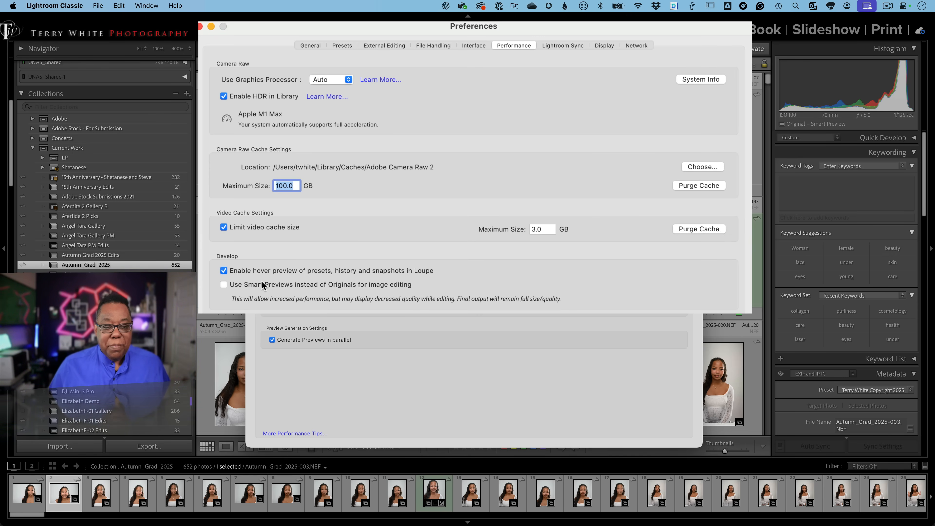
{"action": "mouse_move", "coordinate": [393, 239]}
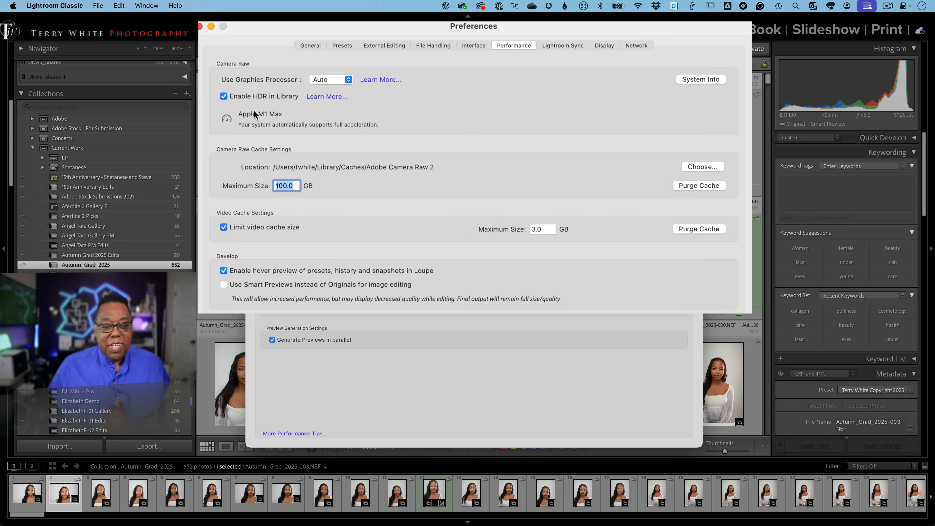
{"action": "mouse_move", "coordinate": [302, 89]}
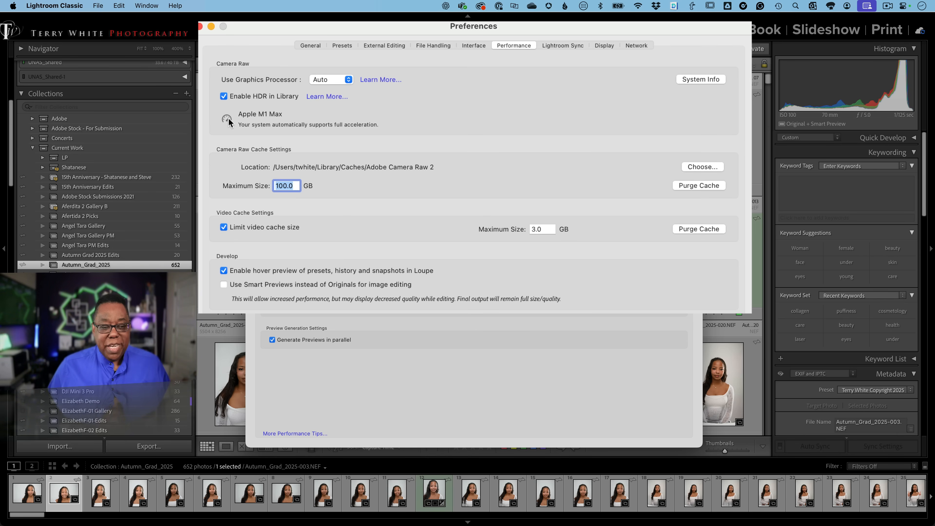
{"action": "mouse_move", "coordinate": [314, 115]}
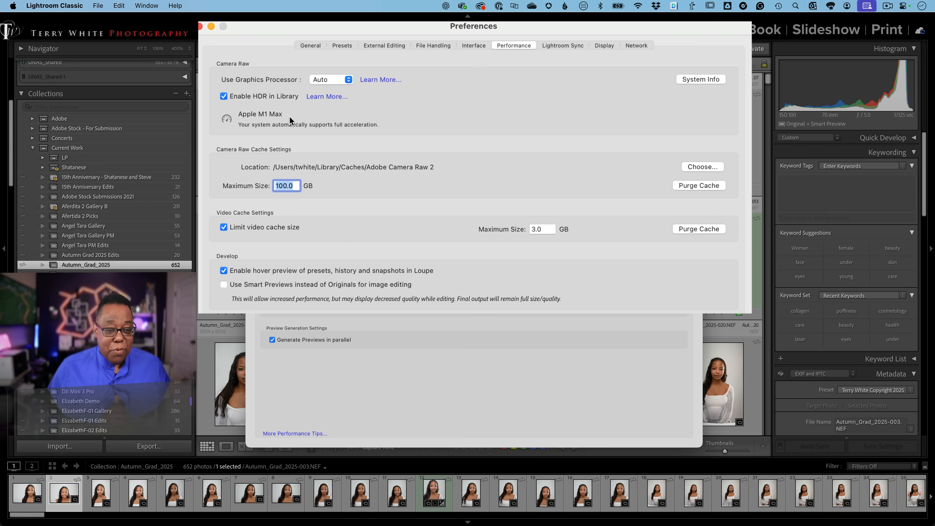
{"action": "mouse_move", "coordinate": [281, 99]}
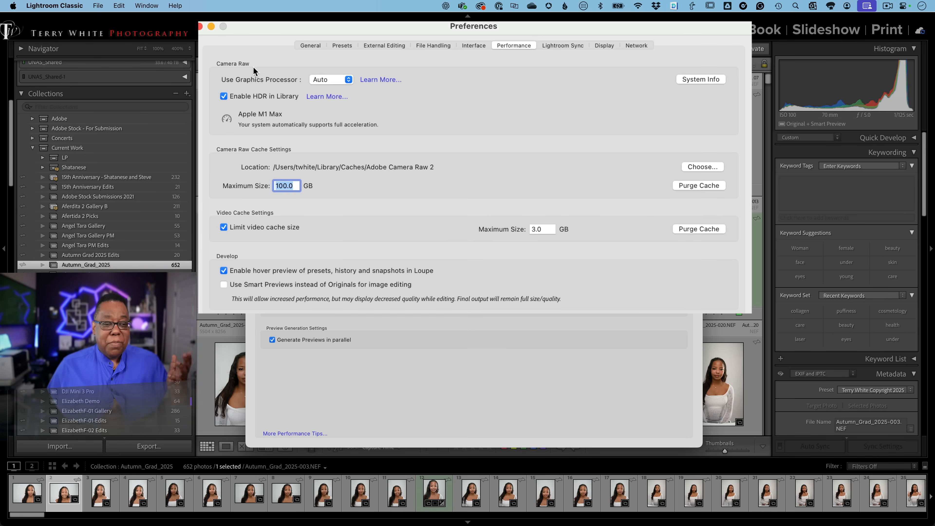
{"action": "mouse_move", "coordinate": [284, 122]}
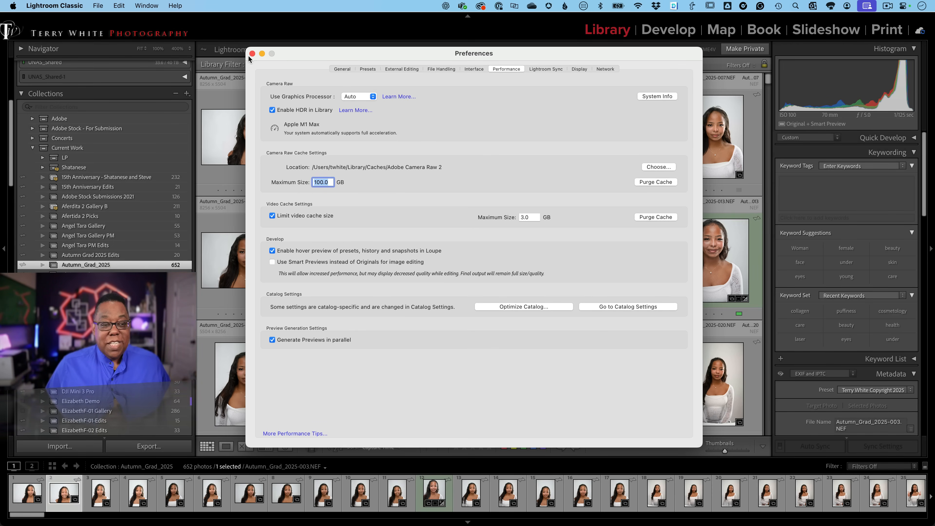
- Dismiss the Preferences window, returning to the Autumn_Grad_2025 grid
{"action": "left_click", "coordinate": [251, 53]}
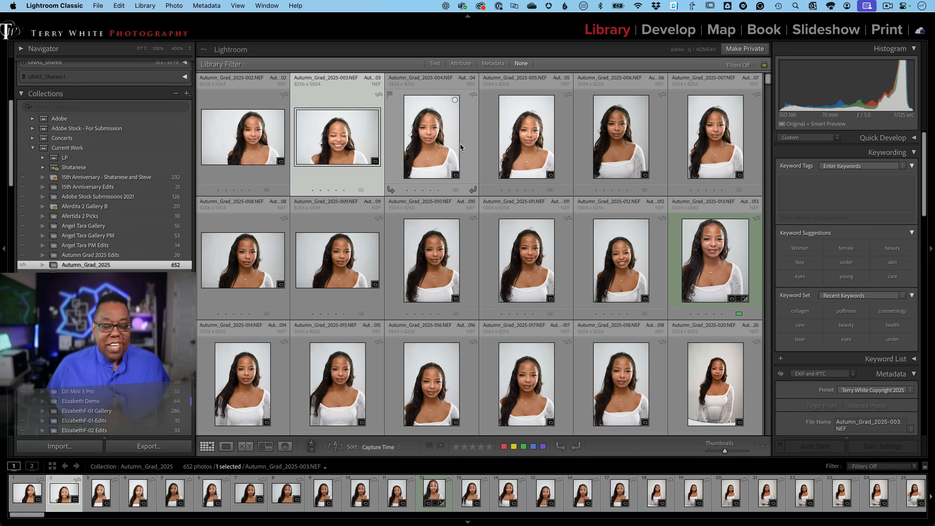
{"action": "mouse_move", "coordinate": [430, 146]}
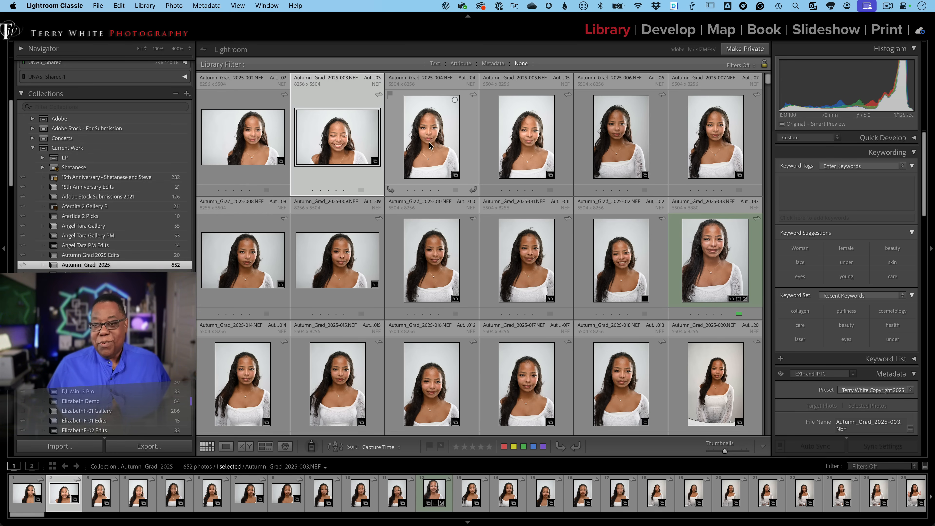
{"action": "mouse_move", "coordinate": [430, 137]}
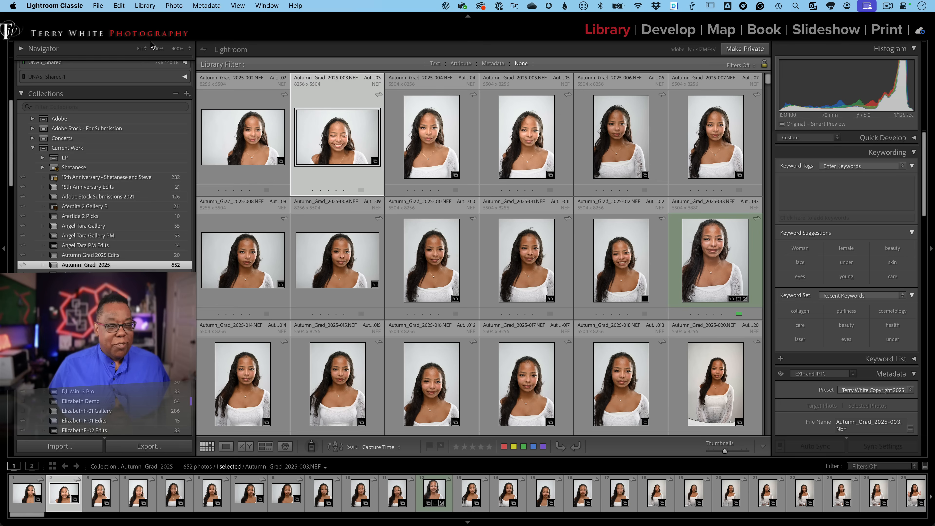
- Start Optimize Catalog so the prompt noting the last optimization appears
{"action": "left_click", "coordinate": [98, 5]}
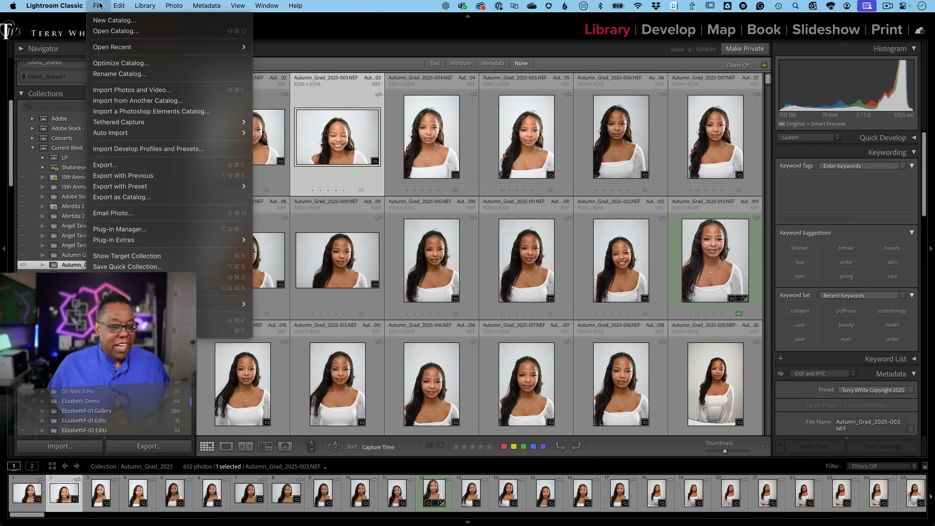
{"action": "mouse_move", "coordinate": [121, 63]}
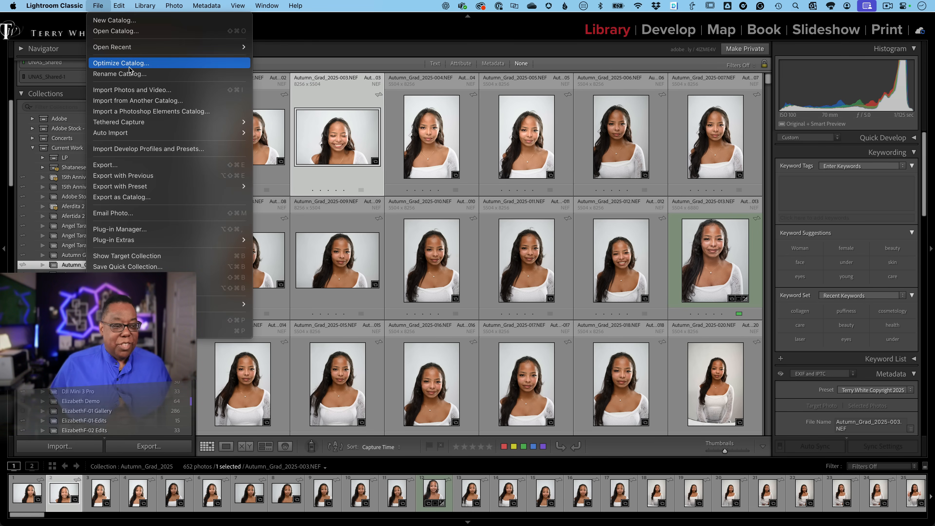
{"action": "left_click", "coordinate": [120, 63]}
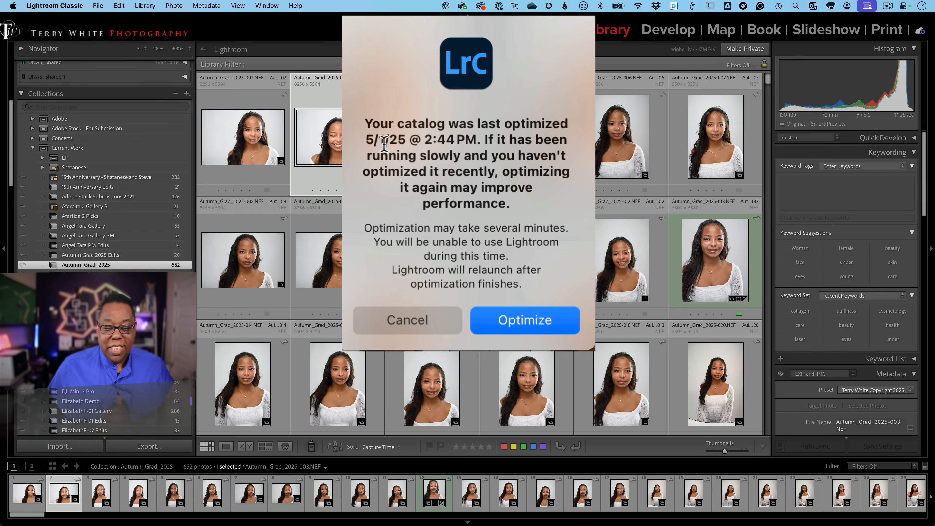
{"action": "mouse_move", "coordinate": [524, 321]}
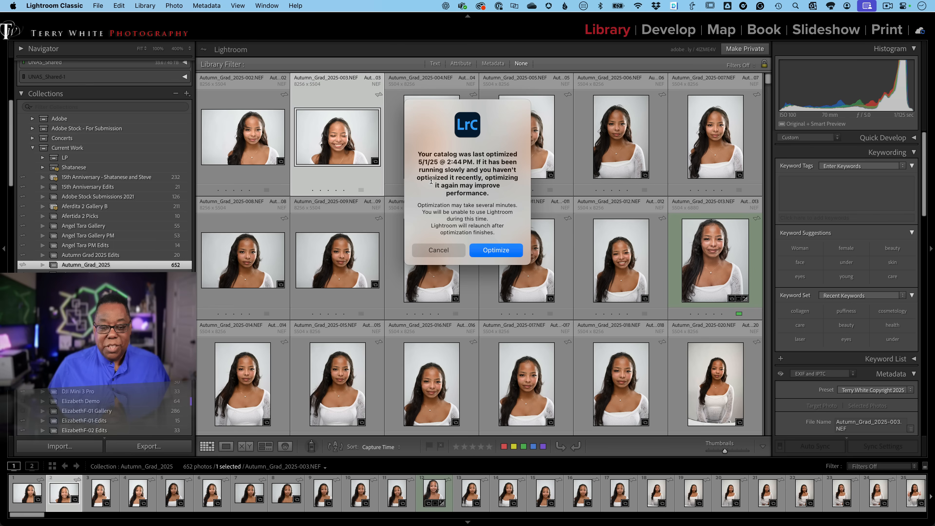
- Confirm the catalog optimization and let it finish
{"action": "left_click", "coordinate": [438, 250]}
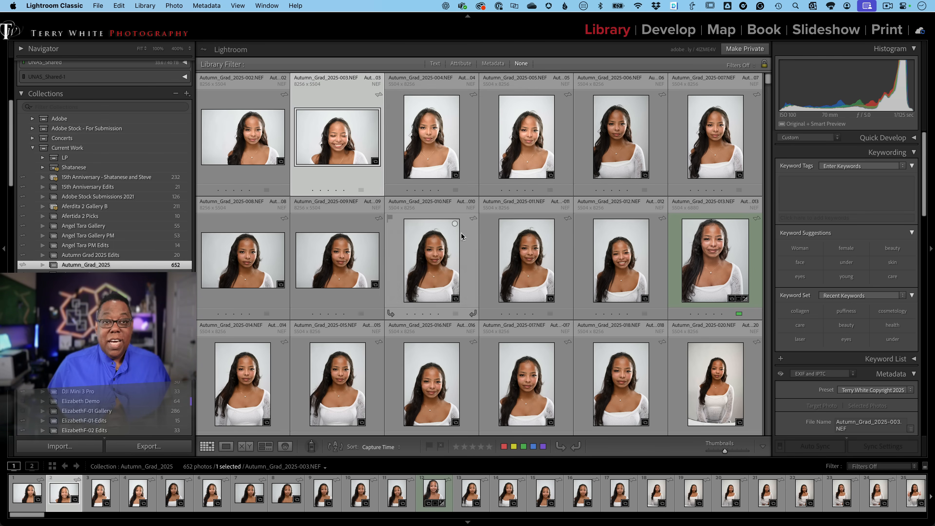
{"action": "mouse_move", "coordinate": [470, 176]}
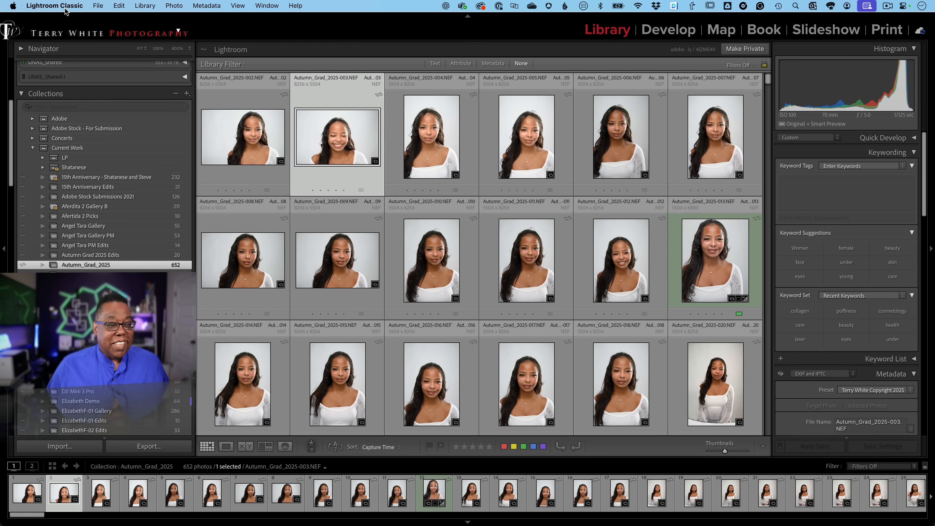
- In Catalog Settings Metadata, leave 'Automatically write changes into XMP' switched off
{"action": "left_click", "coordinate": [54, 5]}
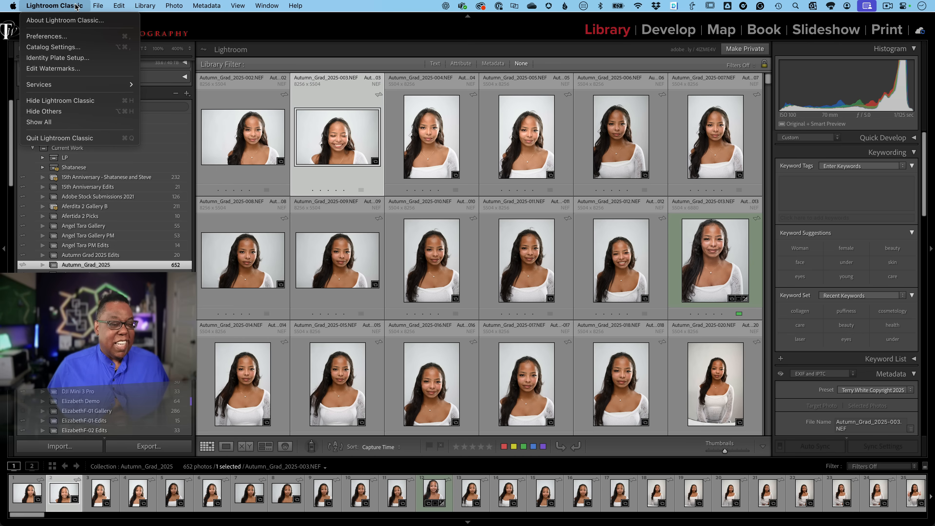
{"action": "left_click", "coordinate": [55, 6]}
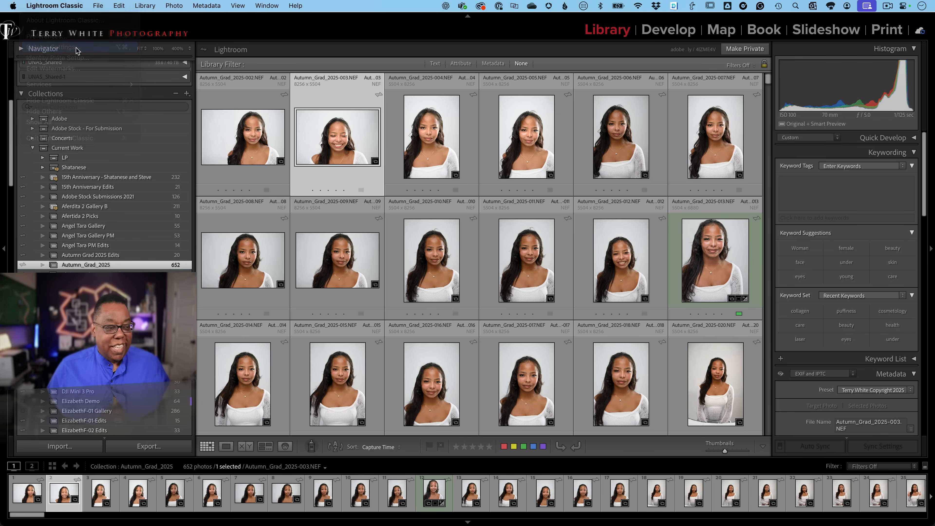
{"action": "left_click", "coordinate": [53, 47]}
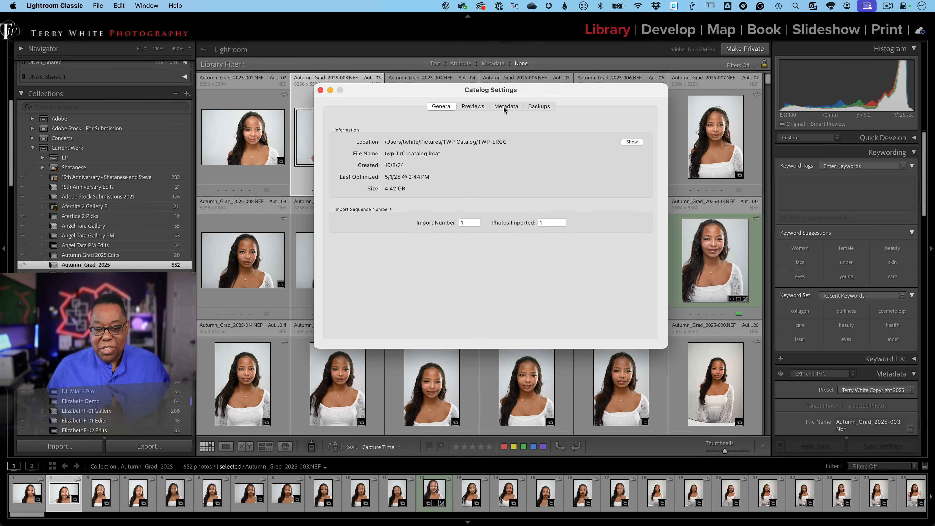
{"action": "left_click", "coordinate": [505, 107]}
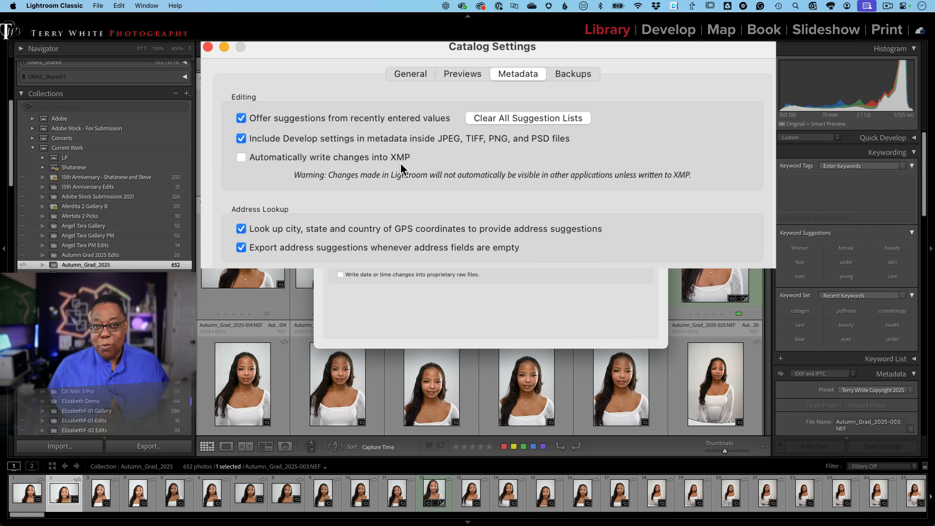
{"action": "mouse_move", "coordinate": [267, 167]}
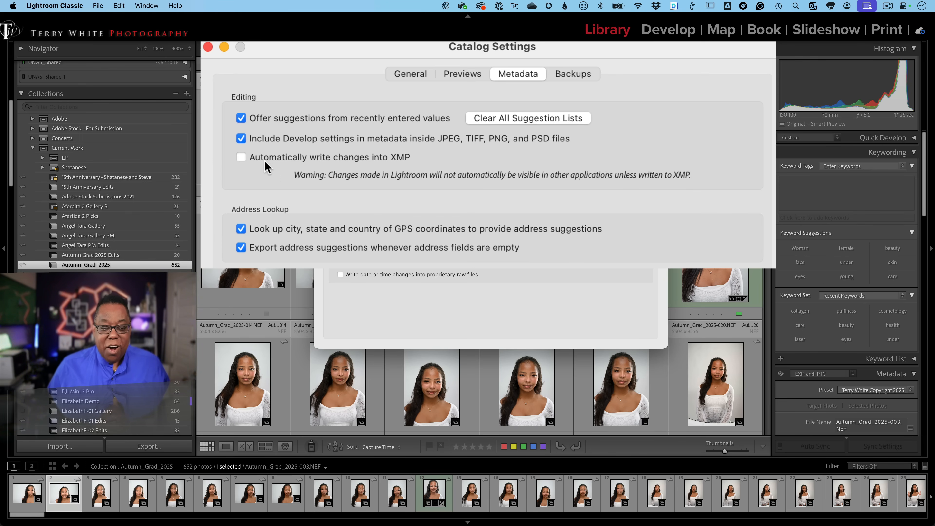
{"action": "mouse_move", "coordinate": [409, 167]}
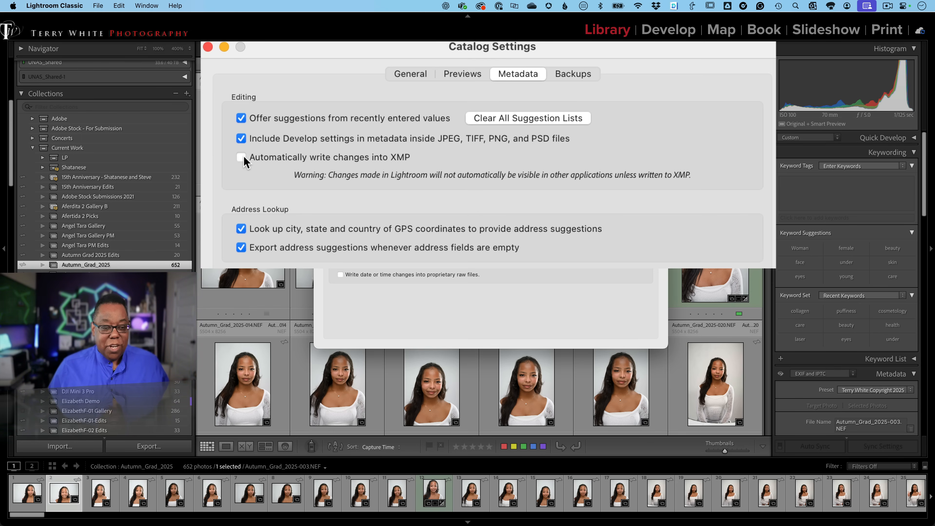
{"action": "left_click", "coordinate": [241, 157]}
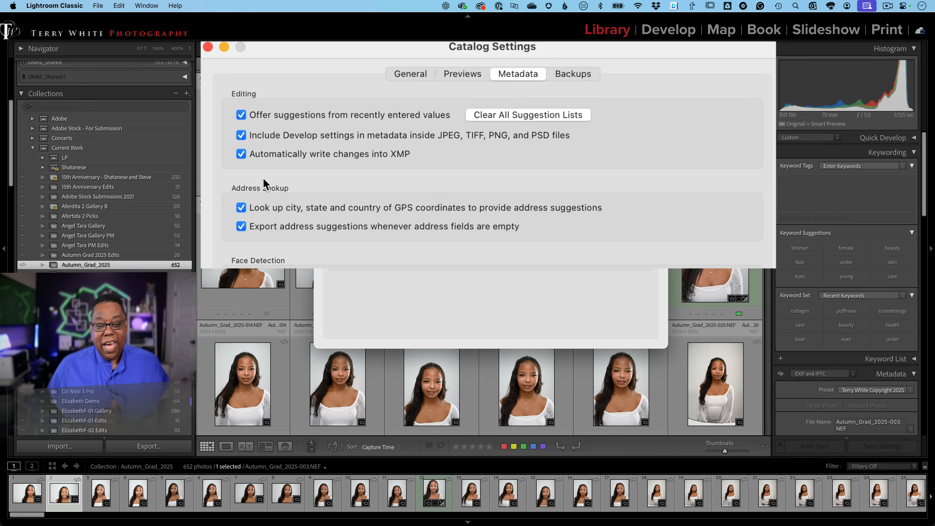
{"action": "mouse_move", "coordinate": [266, 173]}
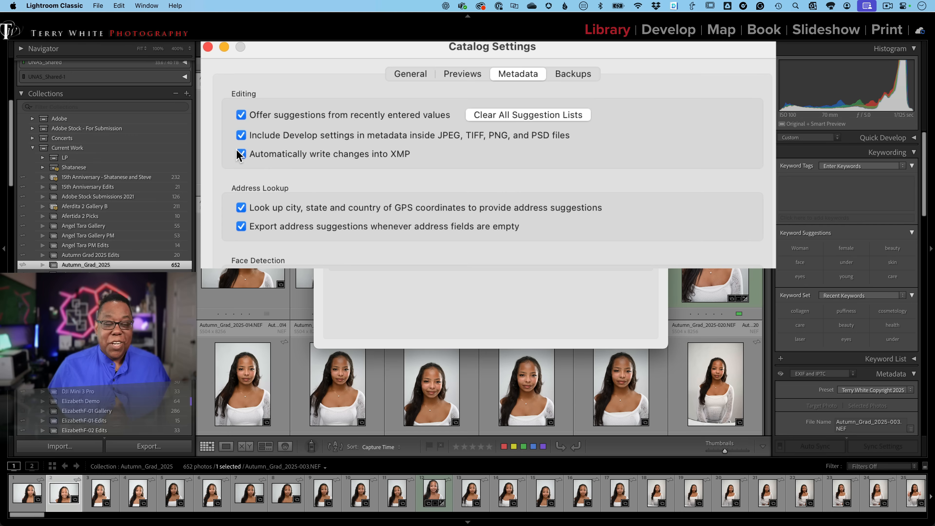
{"action": "left_click", "coordinate": [241, 154]}
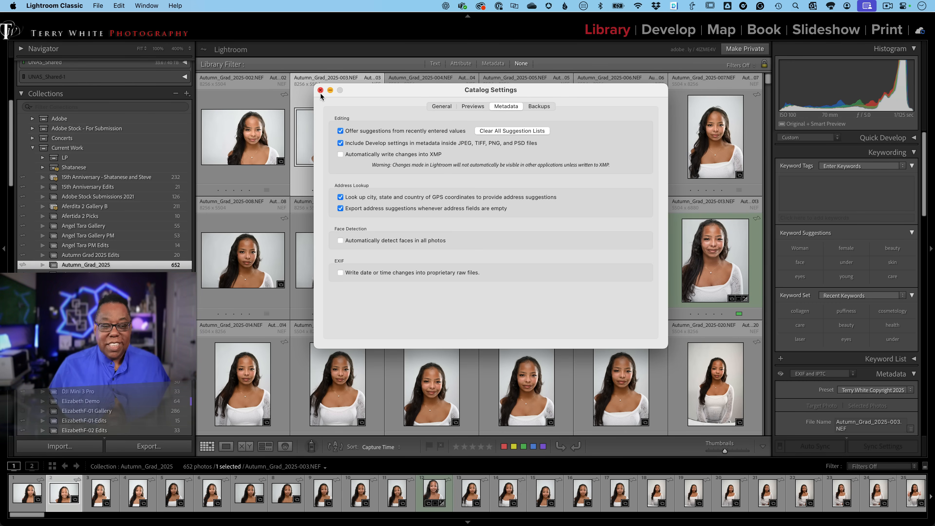
- Close Catalog Settings with XMP auto-write off and bring up the File commands
{"action": "left_click", "coordinate": [321, 90]}
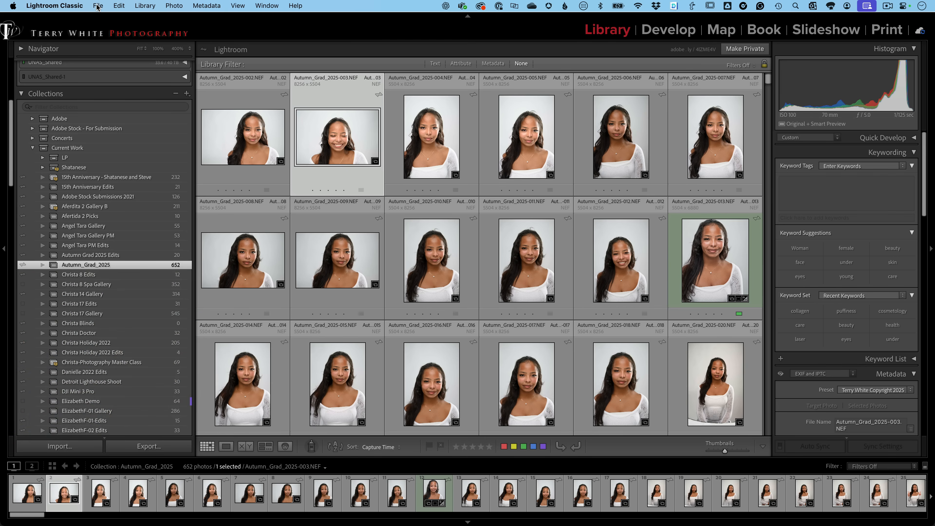
{"action": "left_click", "coordinate": [98, 5]}
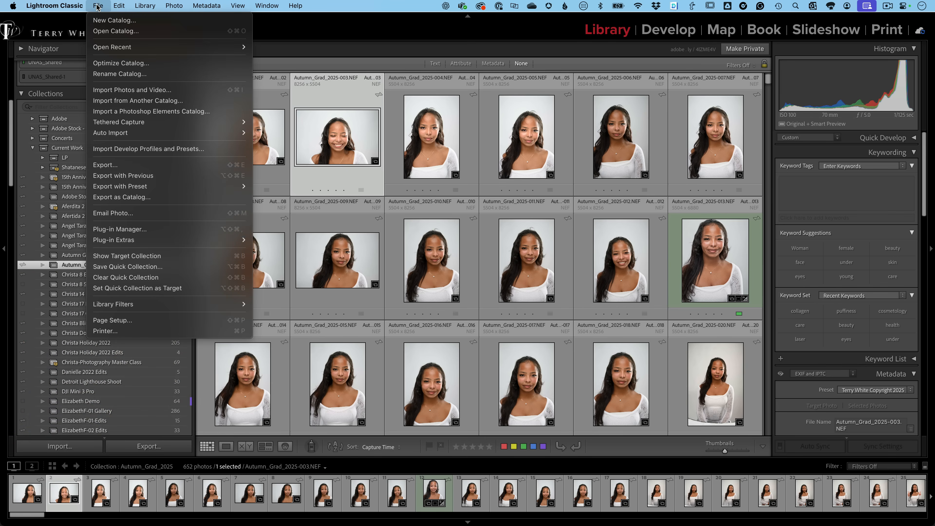
{"action": "mouse_move", "coordinate": [120, 229]}
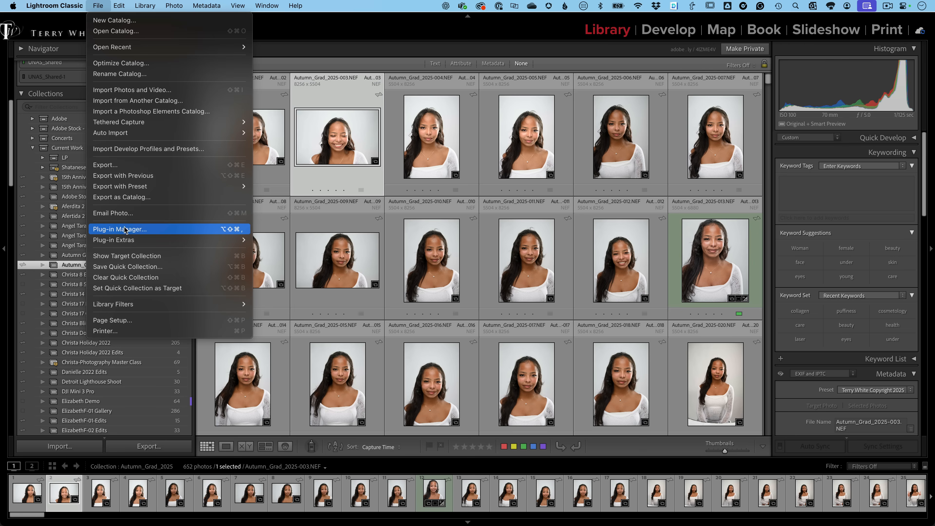
- Review installed plug-ins in the Plug-in Manager, starting with the 500px plug-in's status
{"action": "left_click", "coordinate": [120, 229]}
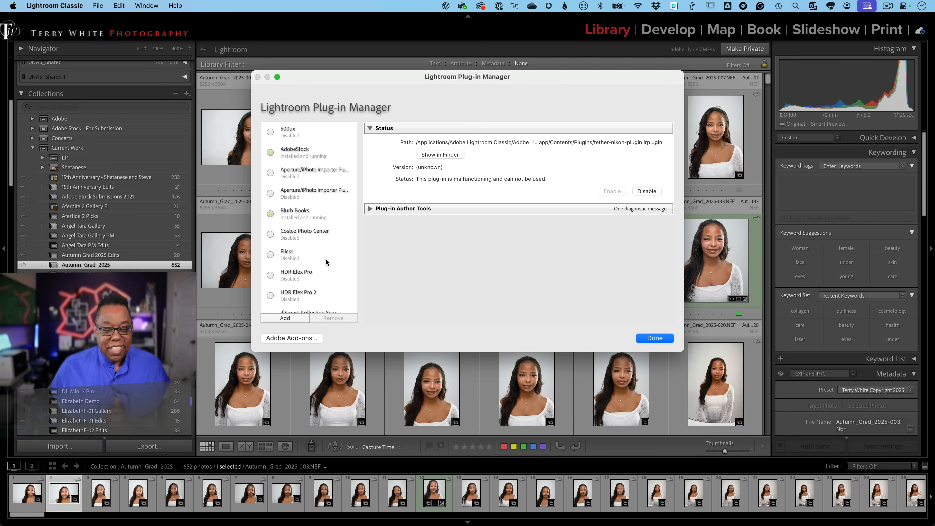
{"action": "left_click", "coordinate": [288, 131]}
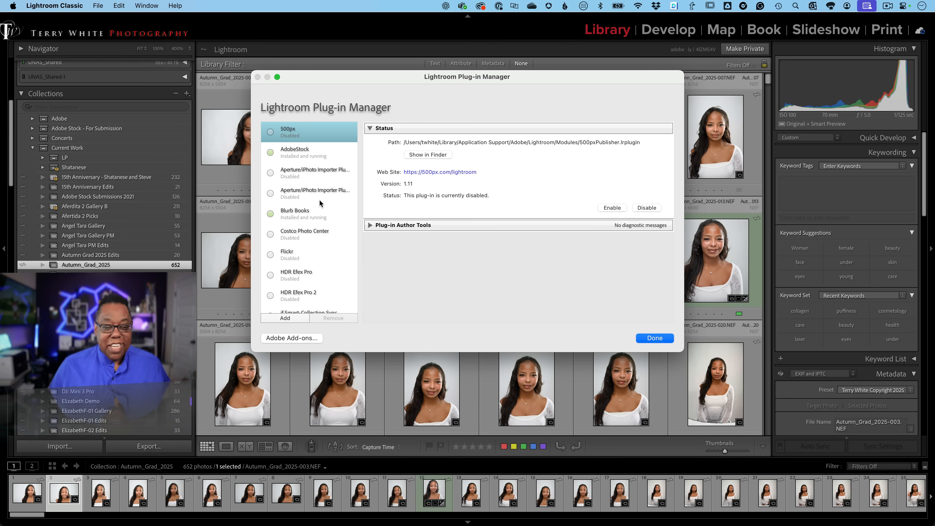
{"action": "mouse_move", "coordinate": [320, 204]}
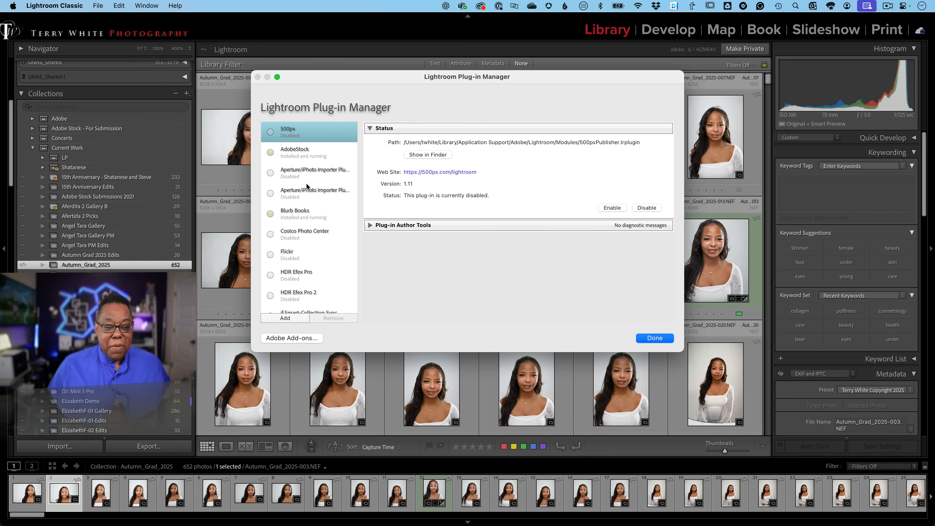
{"action": "mouse_move", "coordinate": [306, 181]}
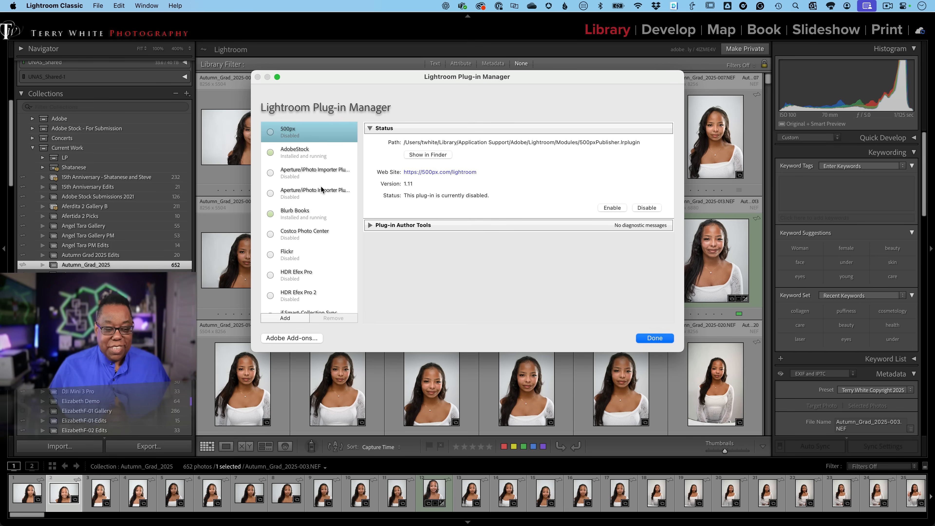
{"action": "scroll", "scroll_direction": "down", "scroll_amount": 3}
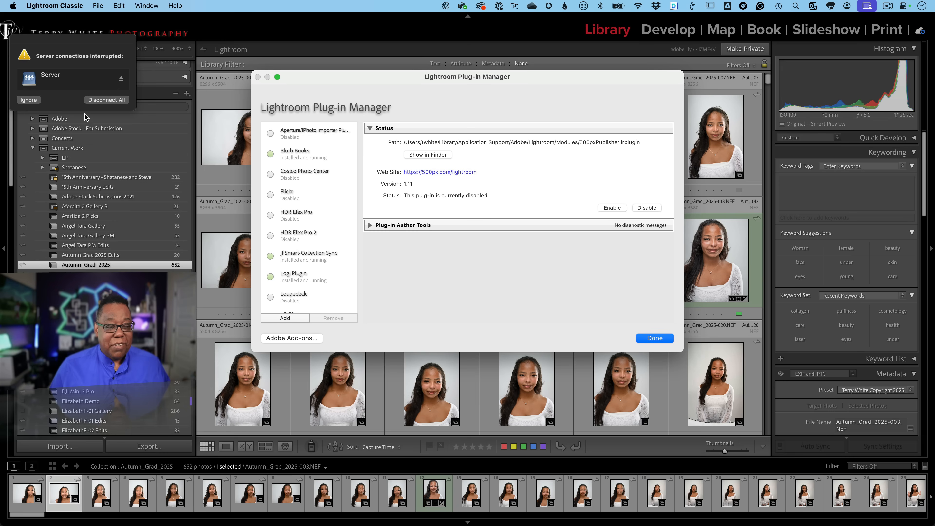
{"action": "left_click", "coordinate": [28, 99]}
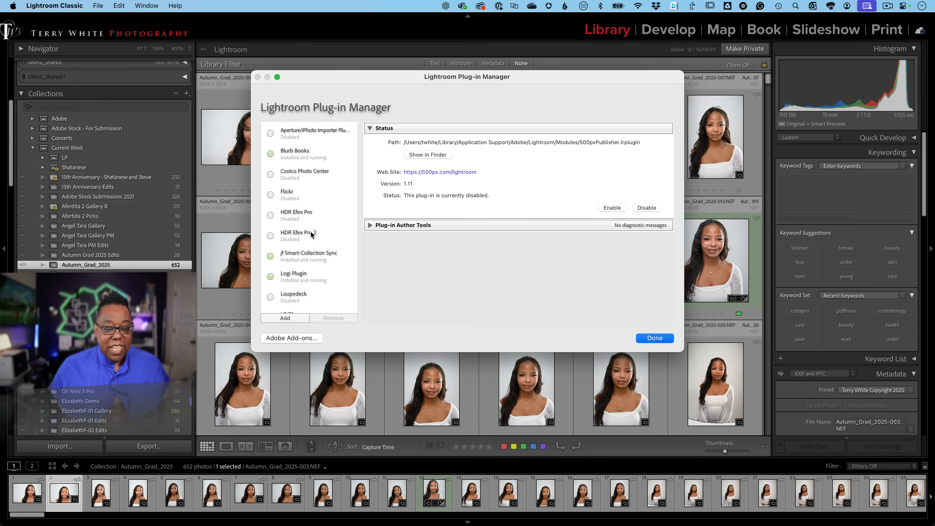
{"action": "scroll", "scroll_direction": "down", "scroll_amount": 3}
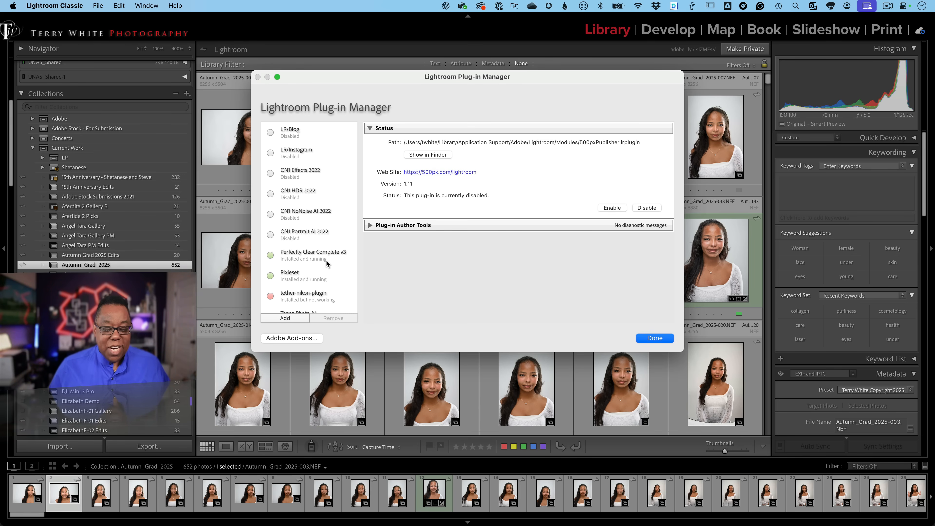
{"action": "scroll", "scroll_direction": "down", "scroll_amount": 3}
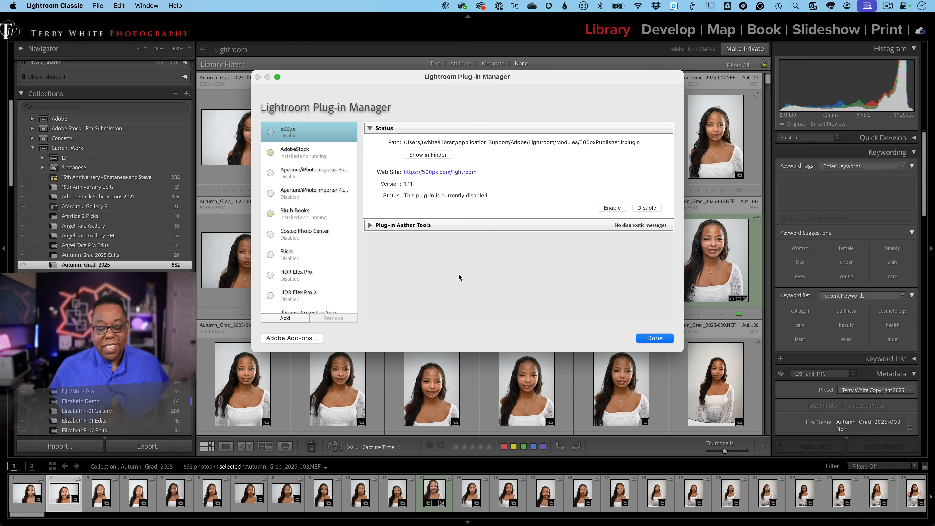
- Disable the Perfectly Clear Complete v3 plug-in
{"action": "scroll", "scroll_direction": "down", "scroll_amount": 3}
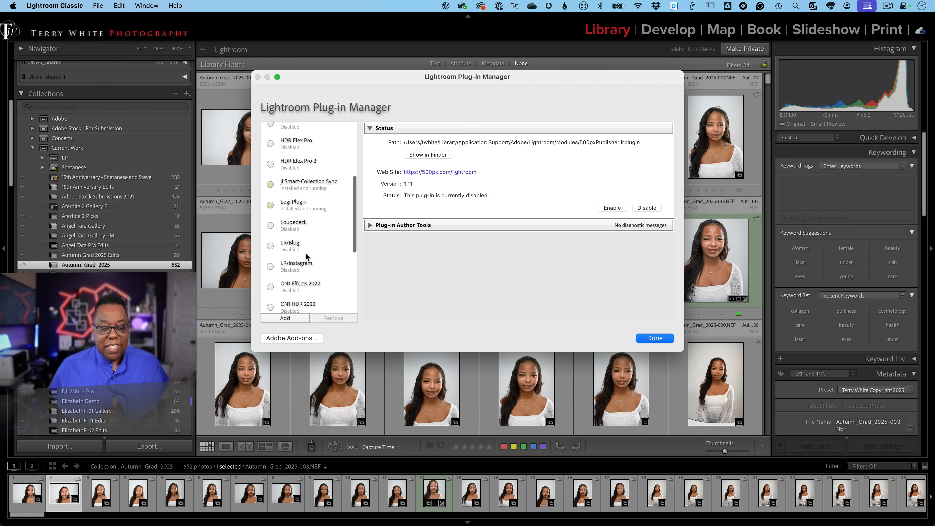
{"action": "scroll", "scroll_direction": "down", "scroll_amount": 3}
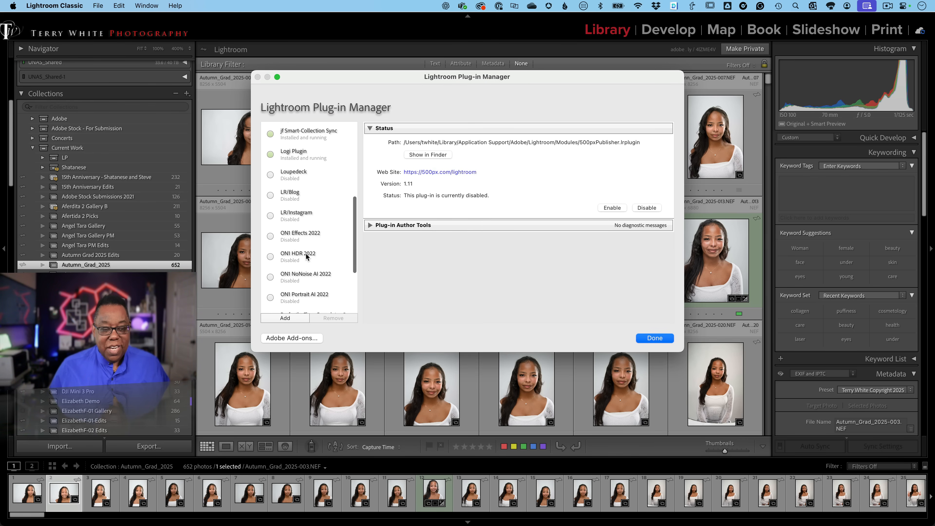
{"action": "scroll", "scroll_direction": "down", "scroll_amount": 3}
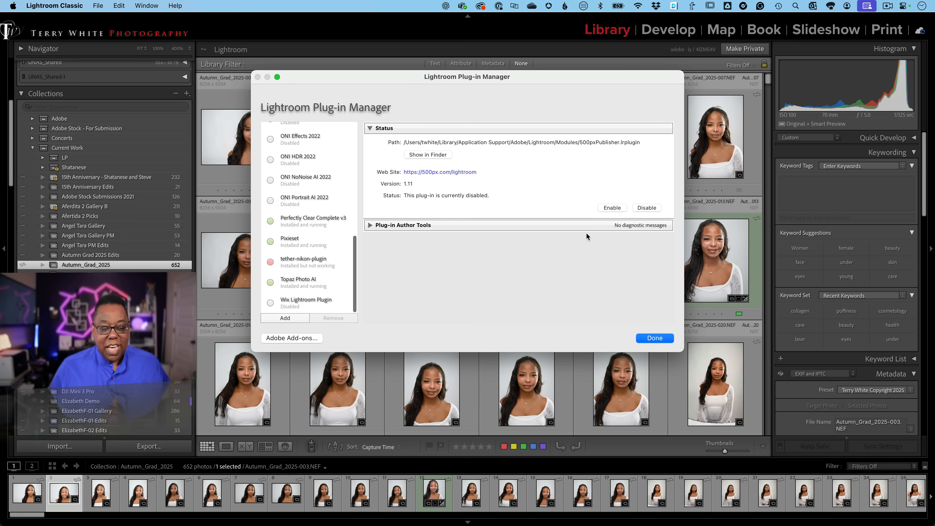
{"action": "mouse_move", "coordinate": [330, 220]}
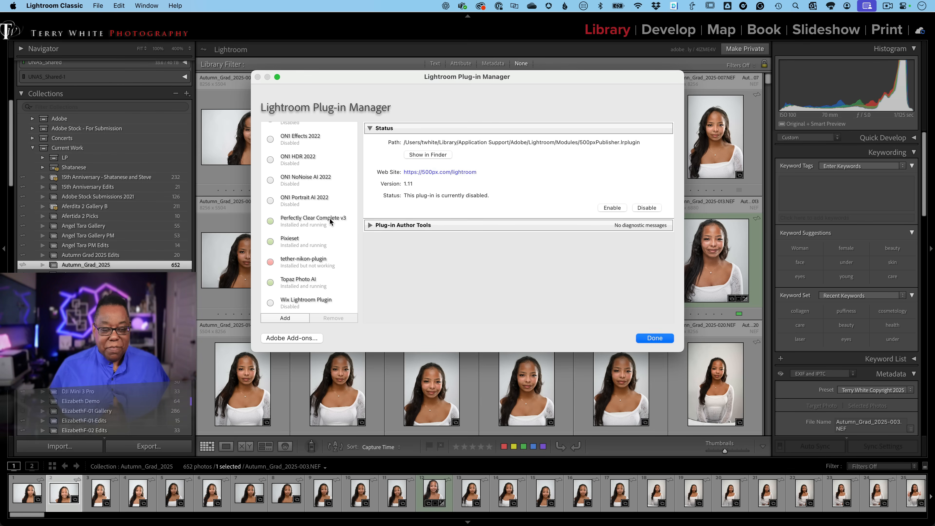
{"action": "left_click", "coordinate": [314, 221]}
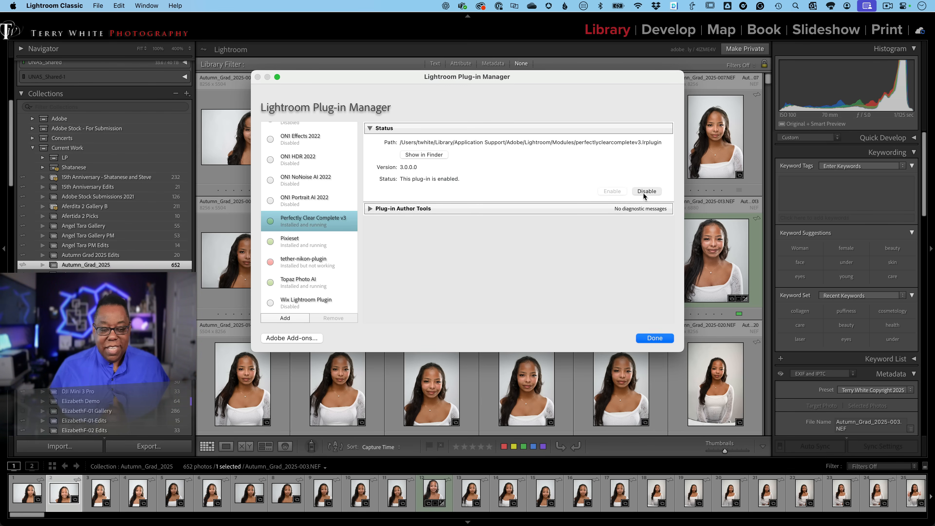
{"action": "left_click", "coordinate": [645, 191]}
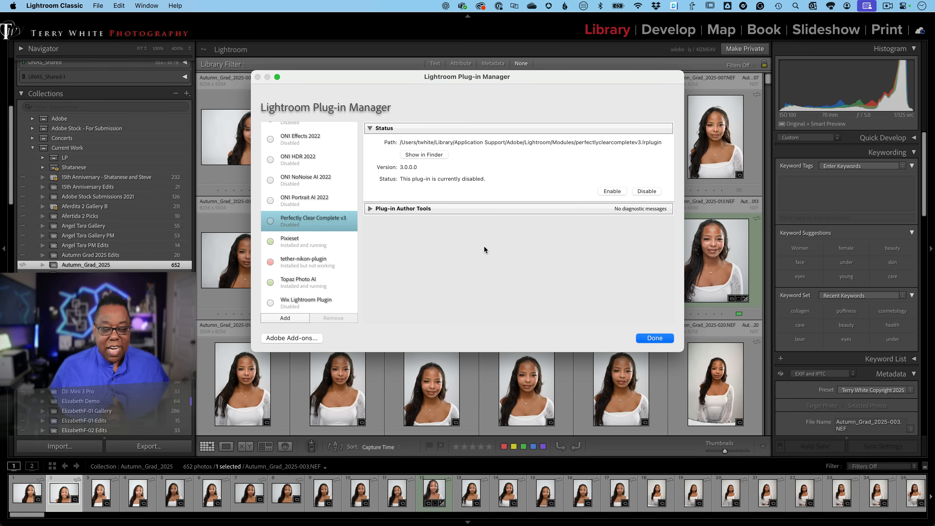